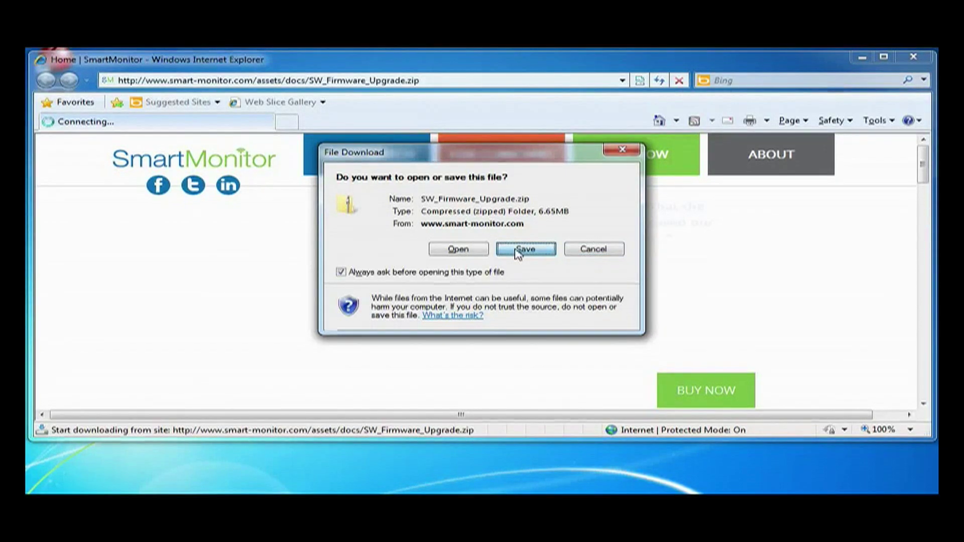
Step: Save the downloaded SW_Firmware_Upgrade.zip to the Desktop
{"action": "left_click", "coordinate": [524, 249]}
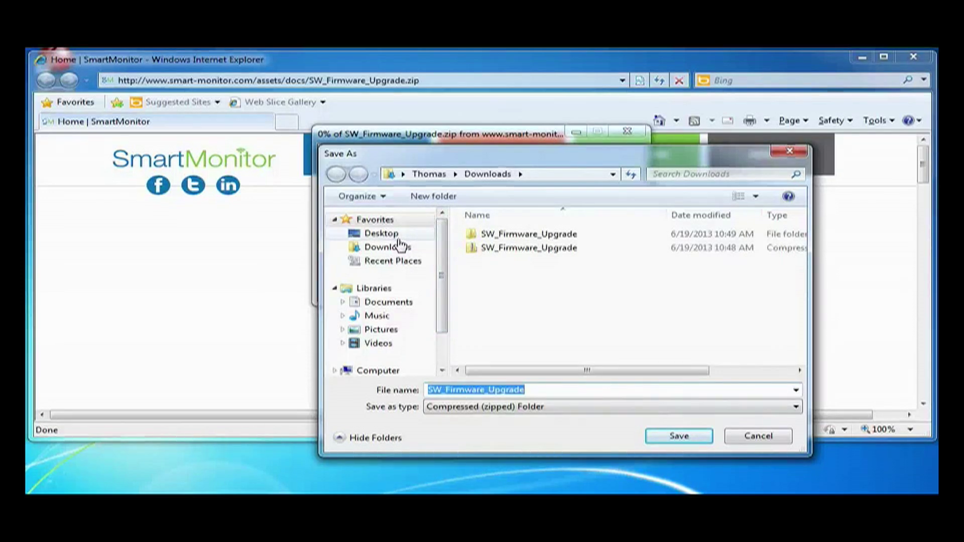
{"action": "left_click", "coordinate": [381, 232]}
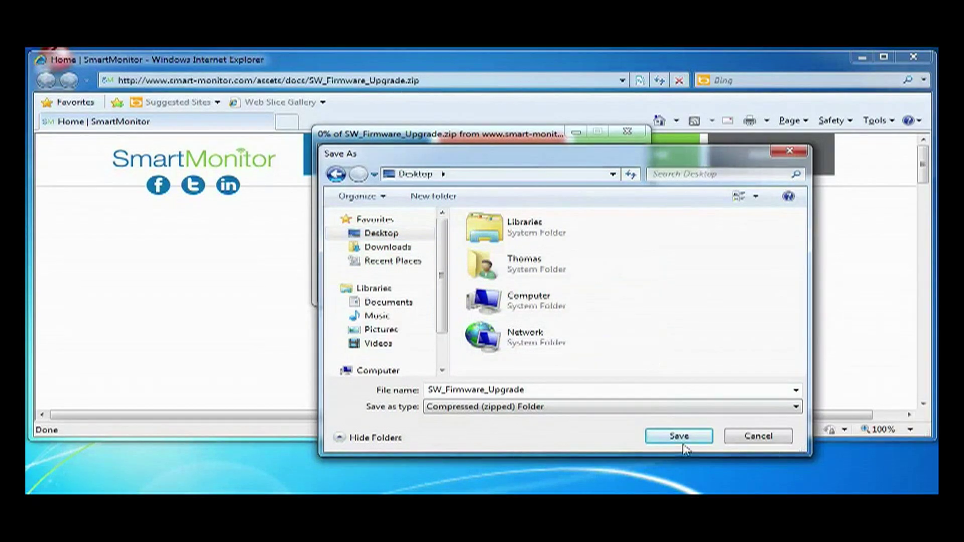
{"action": "left_click", "coordinate": [677, 436]}
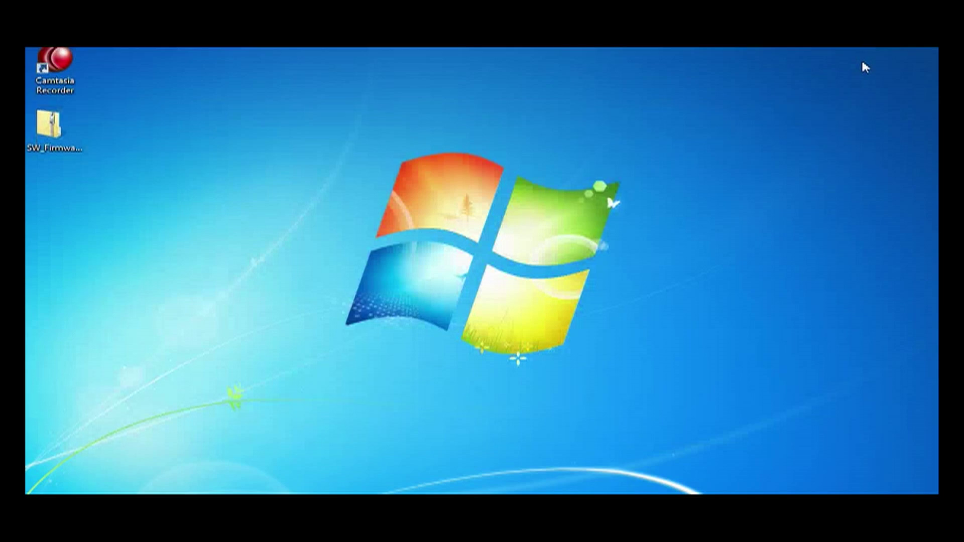
Step: Extract the firmware zip into a SW_Firmware_Upgrade folder on the desktop
{"action": "left_click", "coordinate": [55, 130]}
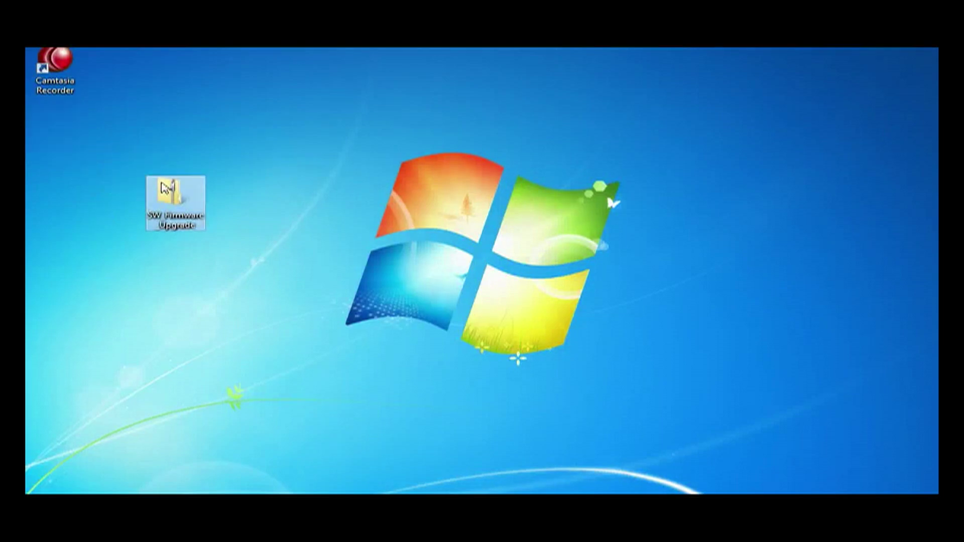
{"action": "mouse_move", "coordinate": [175, 203]}
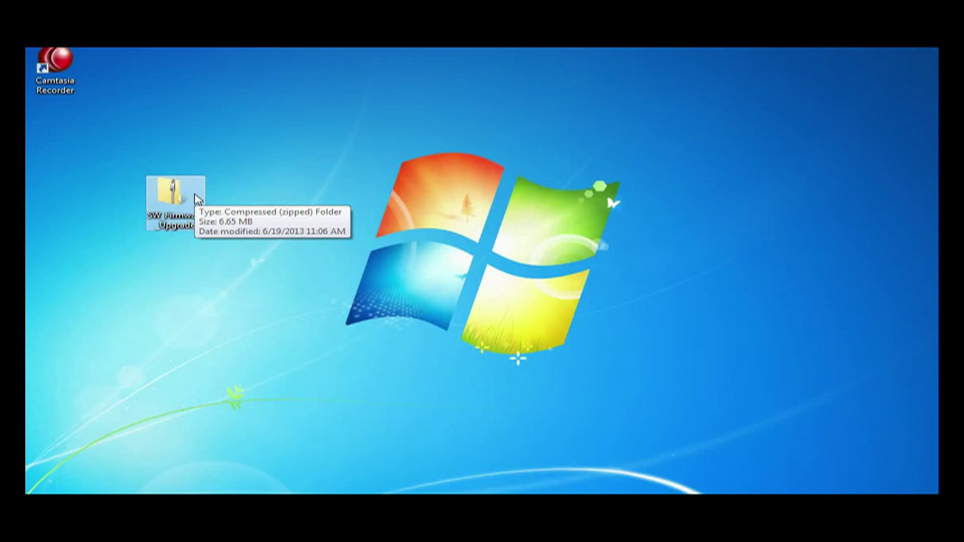
{"action": "right_click", "coordinate": [174, 196]}
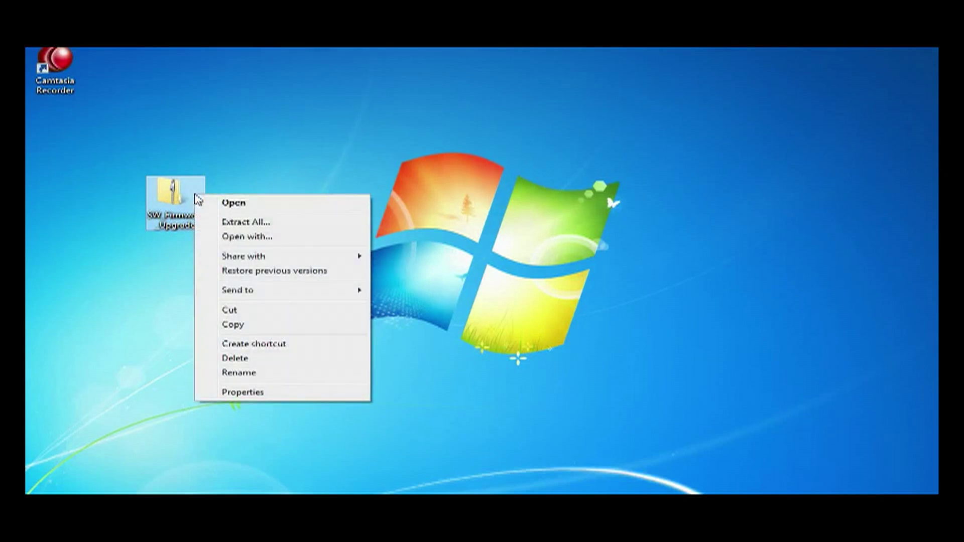
{"action": "mouse_move", "coordinate": [245, 223]}
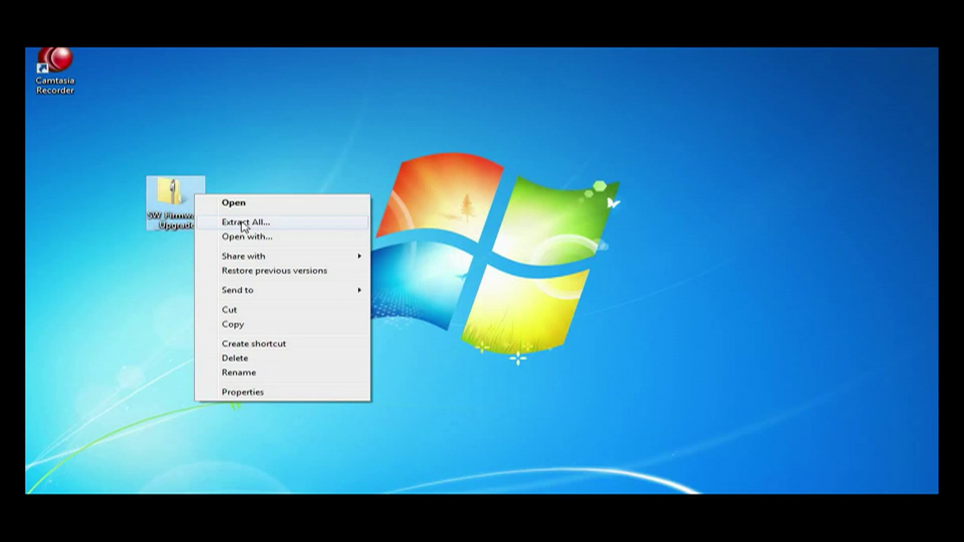
{"action": "left_click", "coordinate": [245, 222]}
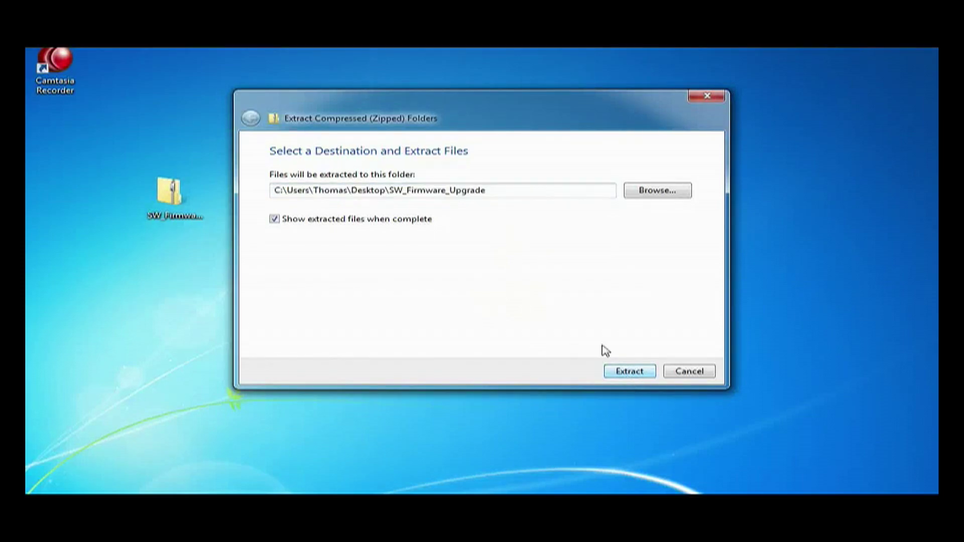
{"action": "left_click", "coordinate": [629, 371]}
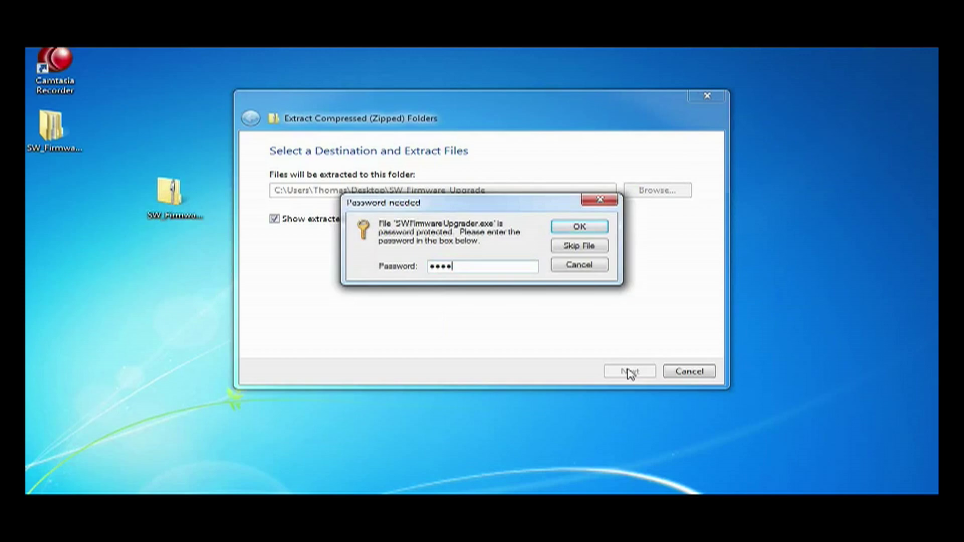
Step: Enter the zip password so the protected installer files finish extracting
{"action": "type", "text": "*"}
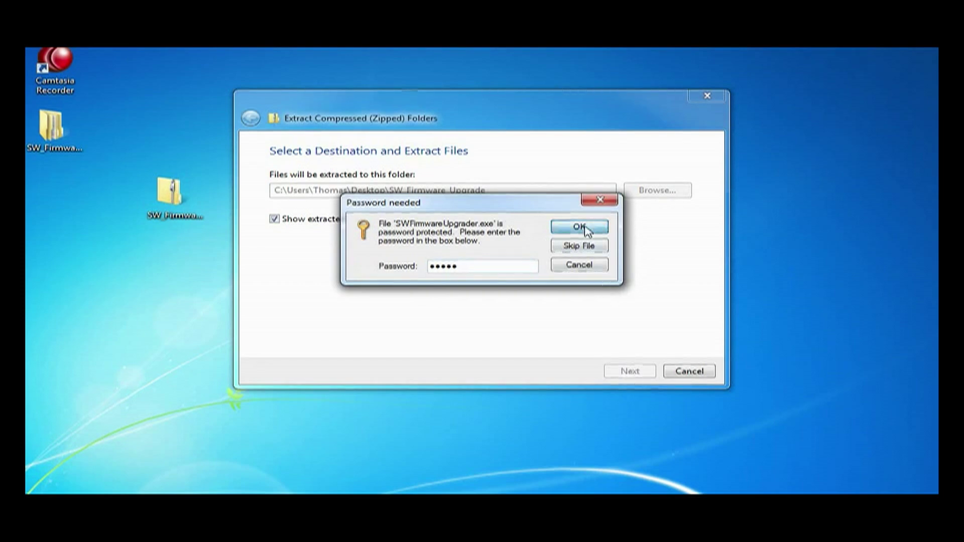
{"action": "left_click", "coordinate": [578, 227]}
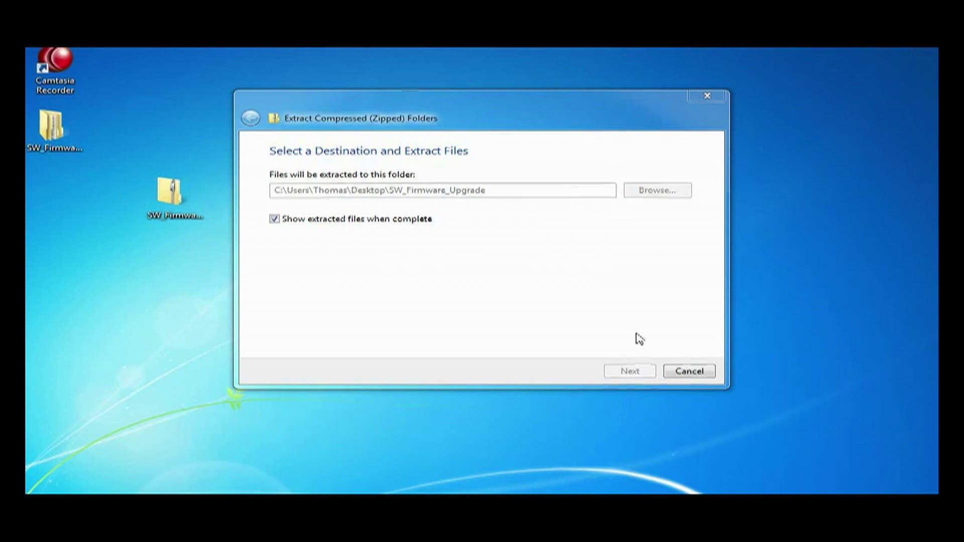
{"action": "left_click", "coordinate": [629, 371]}
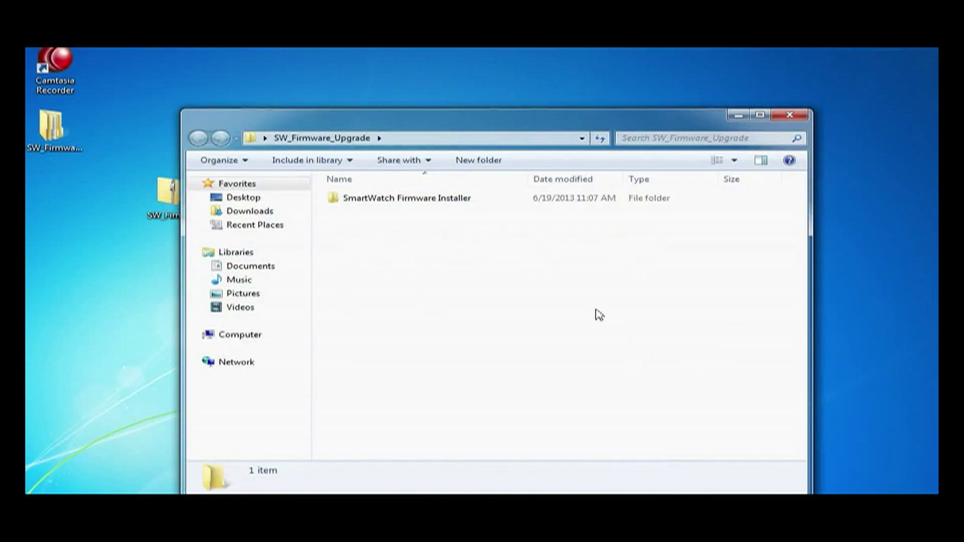
{"action": "mouse_move", "coordinate": [319, 129]}
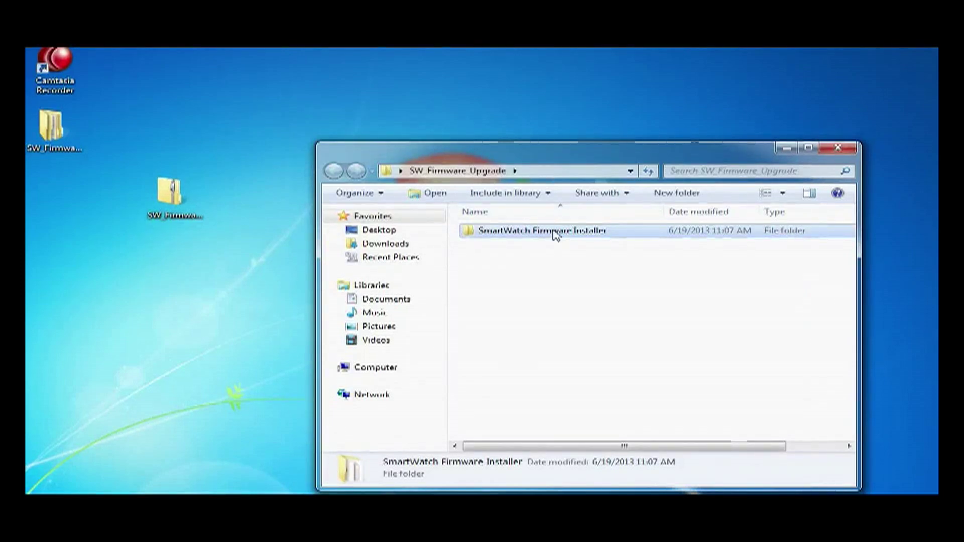
Step: Launch SWFirmwareUpgrader.exe from the SmartWatch Firmware Installer folder
{"action": "double_click", "coordinate": [540, 231]}
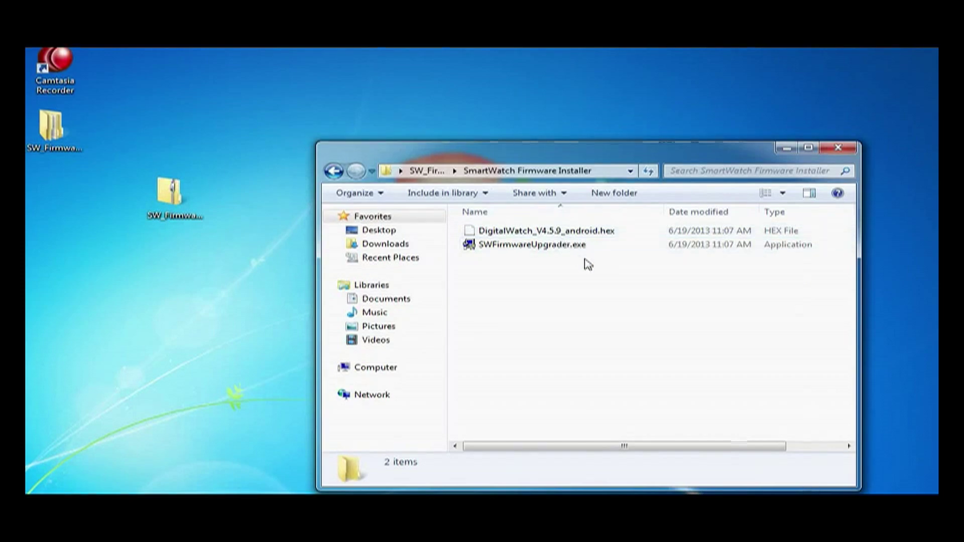
{"action": "left_click", "coordinate": [527, 244]}
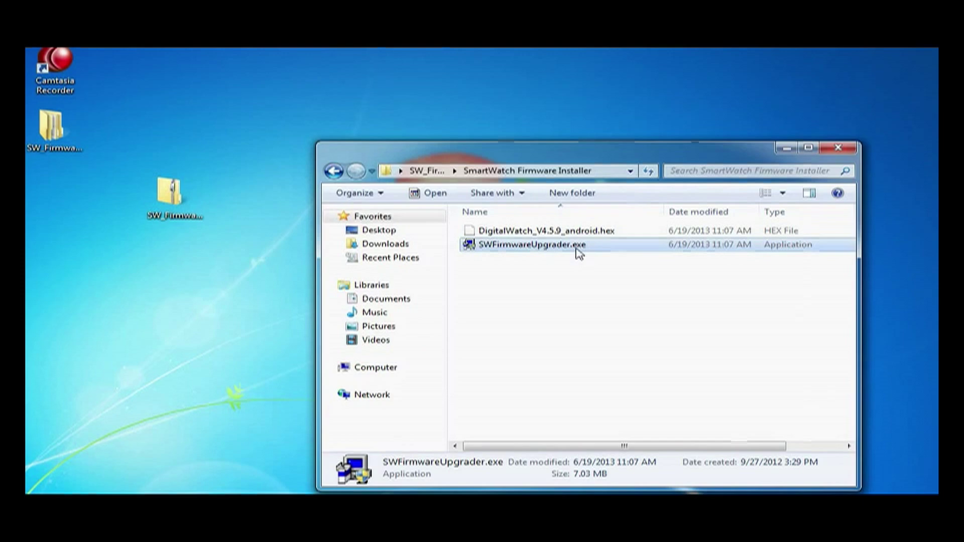
{"action": "mouse_move", "coordinate": [608, 246]}
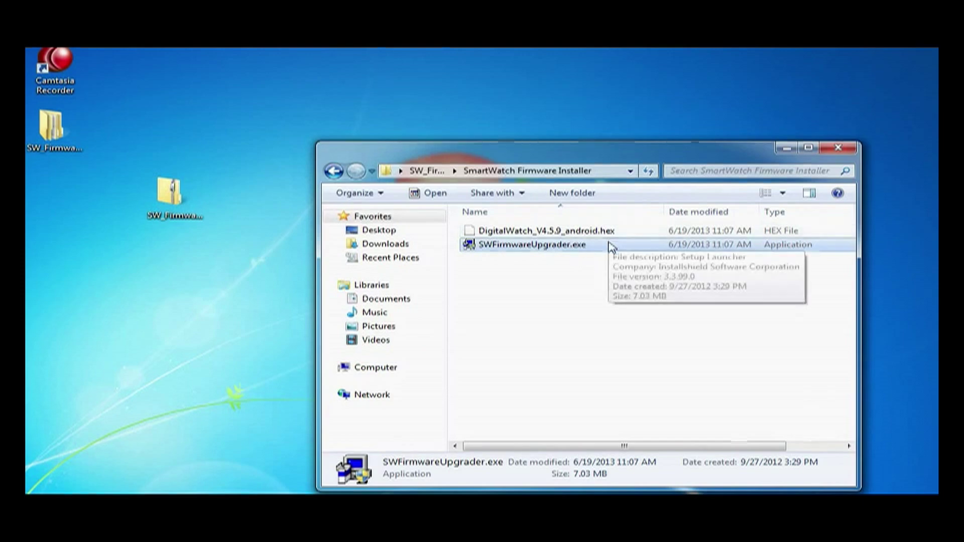
{"action": "right_click", "coordinate": [535, 244]}
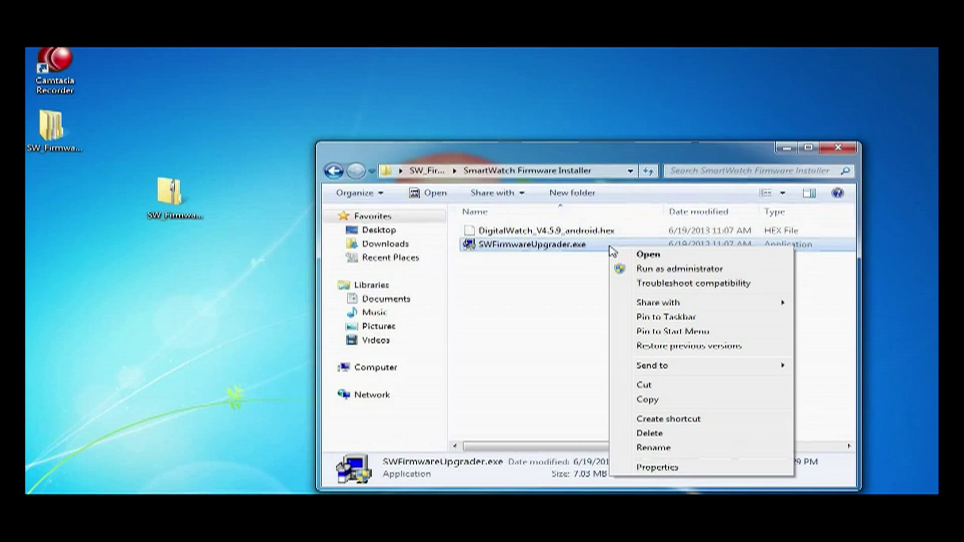
{"action": "mouse_move", "coordinate": [649, 264]}
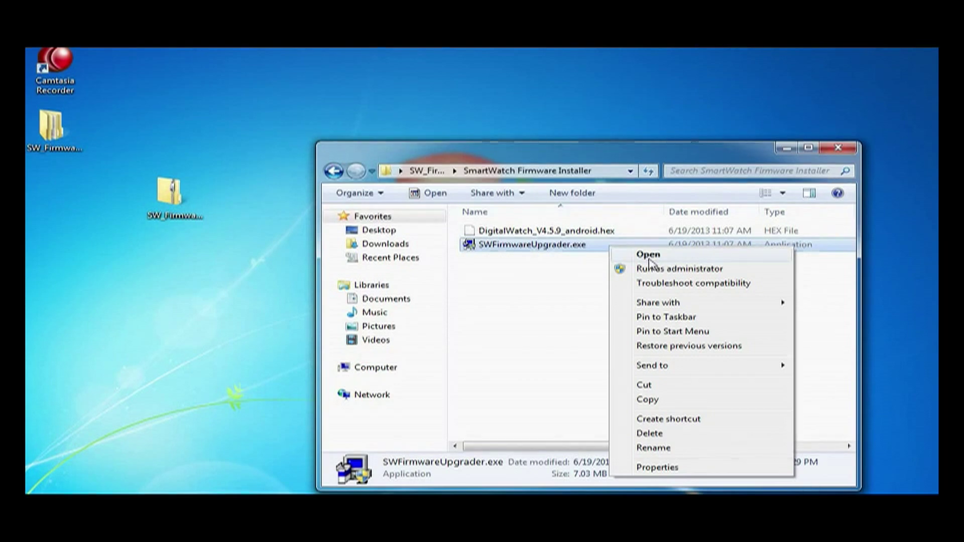
{"action": "mouse_move", "coordinate": [743, 277]}
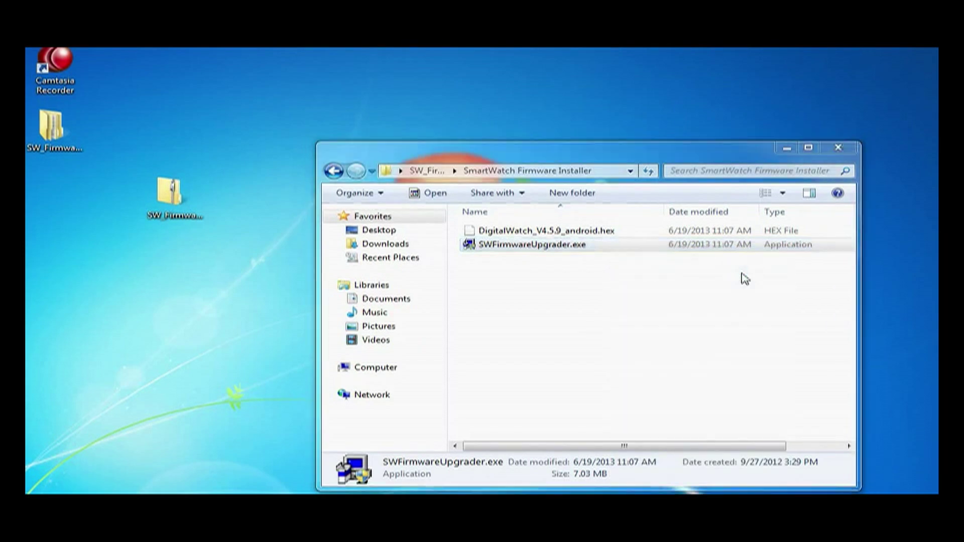
{"action": "double_click", "coordinate": [530, 244]}
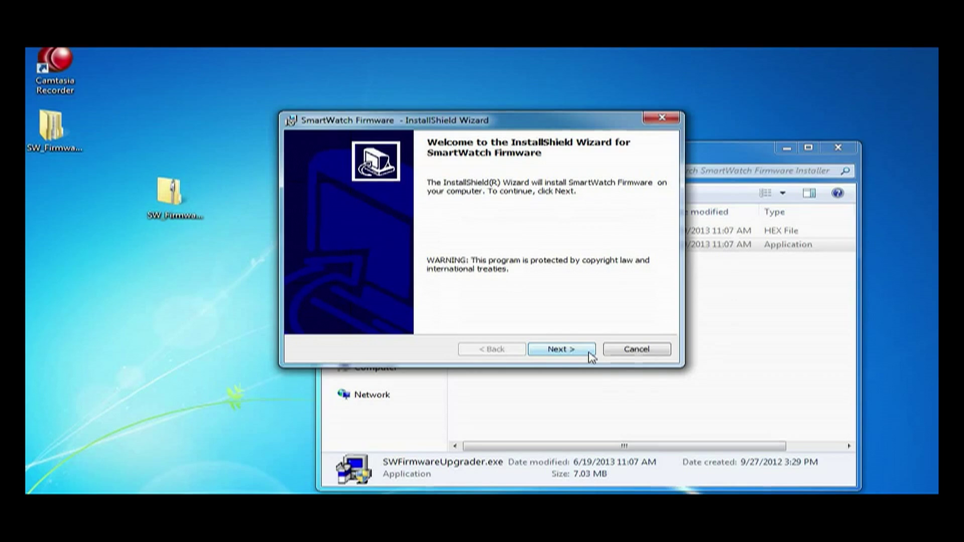
{"action": "mouse_move", "coordinate": [702, 284]}
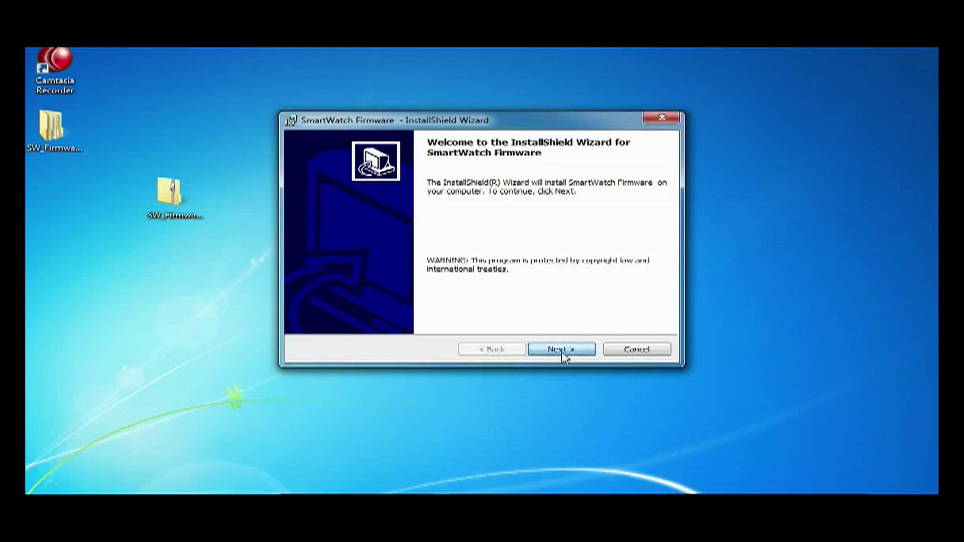
Step: Install SmartWatch Firmware through the InstallShield wizard and finish it
{"action": "left_click", "coordinate": [560, 350]}
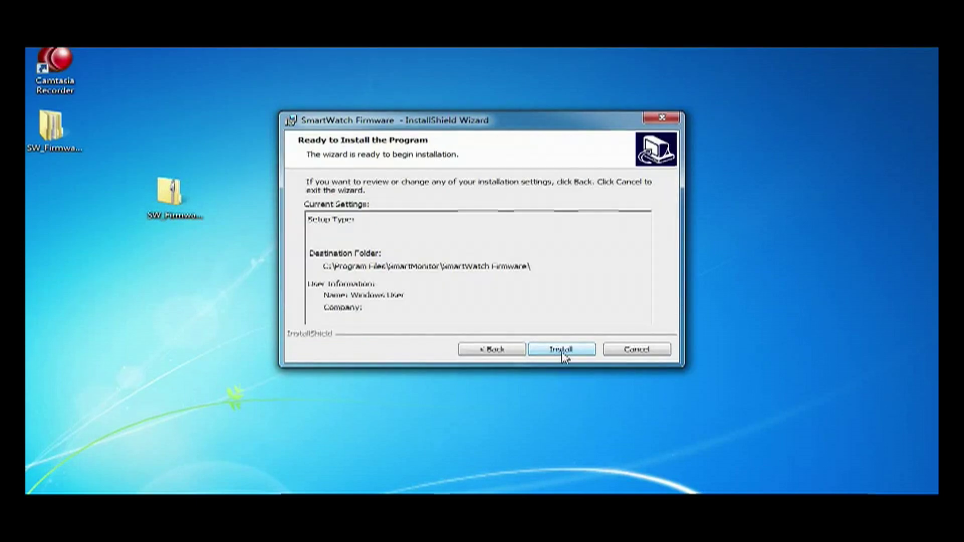
{"action": "mouse_move", "coordinate": [578, 353]}
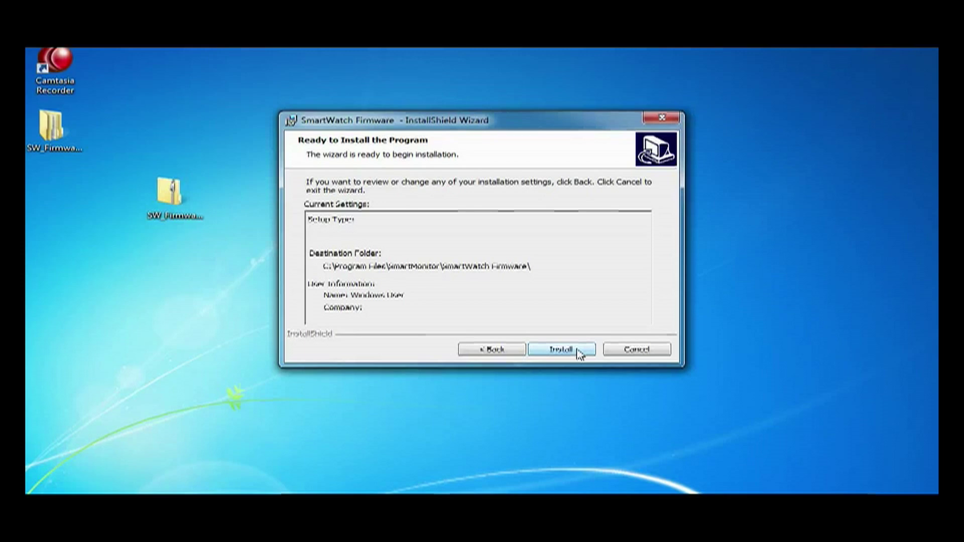
{"action": "left_click", "coordinate": [560, 350]}
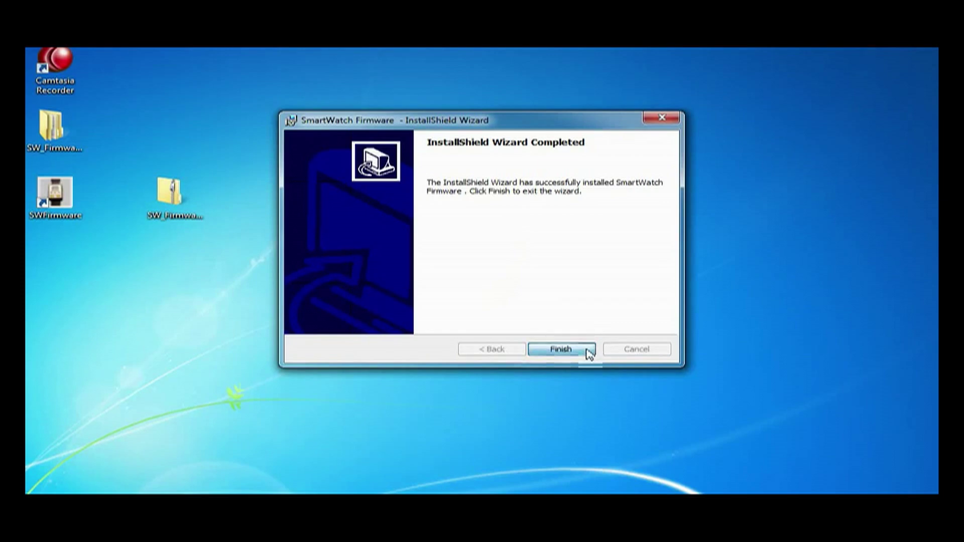
{"action": "left_click", "coordinate": [559, 348]}
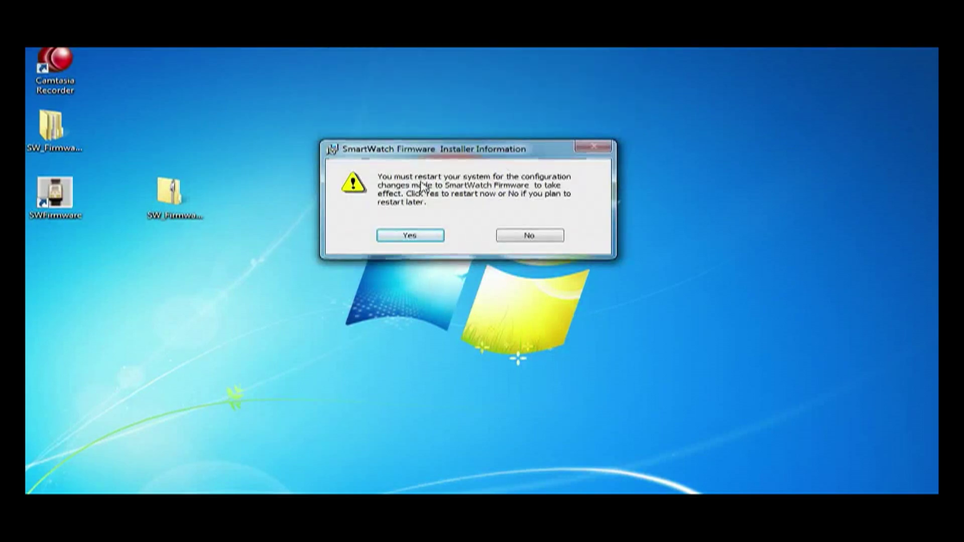
{"action": "mouse_move", "coordinate": [464, 248]}
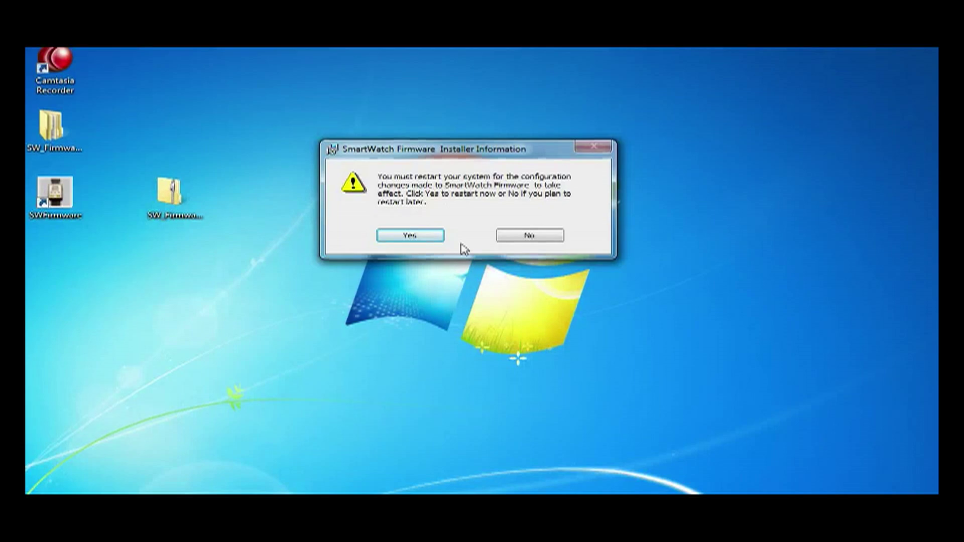
{"action": "mouse_move", "coordinate": [455, 251]}
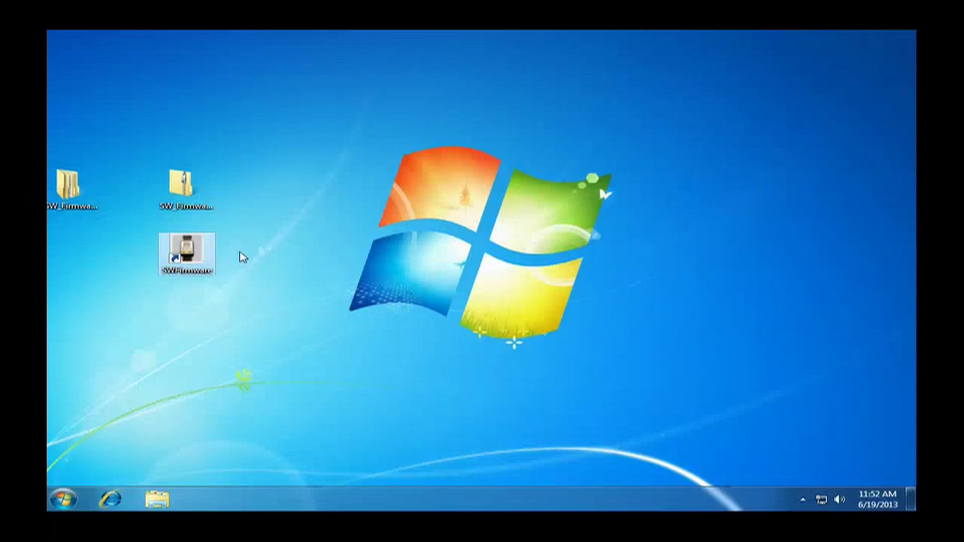
{"action": "mouse_move", "coordinate": [206, 246]}
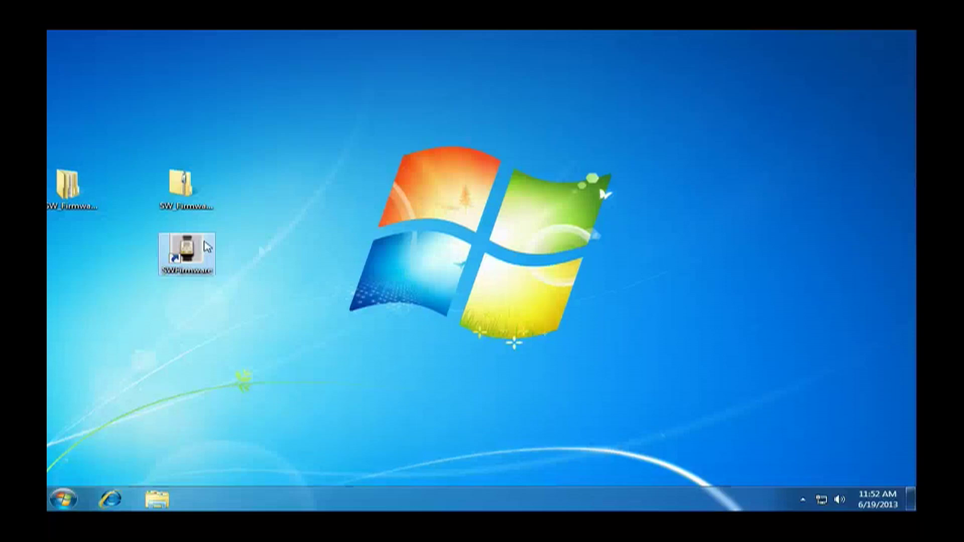
Step: Set the SWFirmware shortcut's Compatibility option 'Run this program as an administrator' and apply it
{"action": "right_click", "coordinate": [187, 253]}
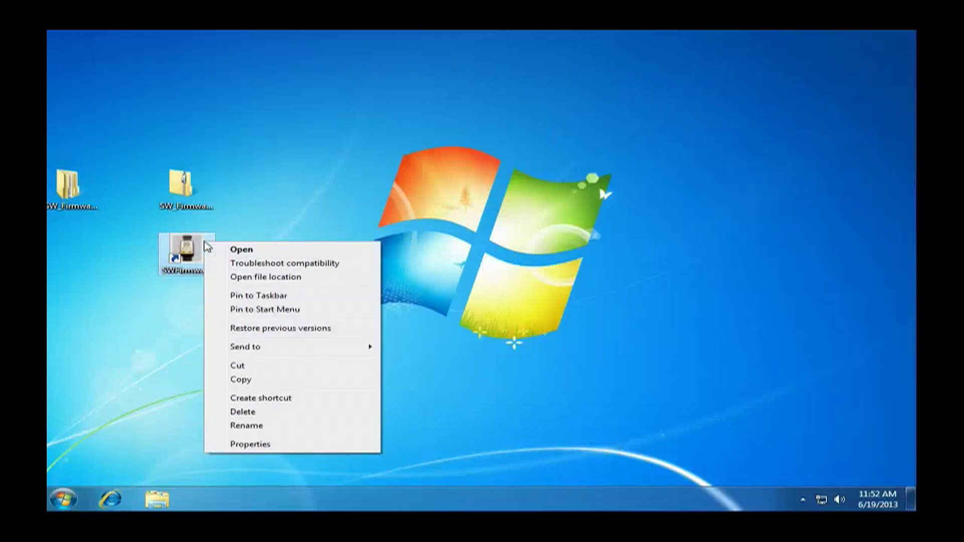
{"action": "mouse_move", "coordinate": [349, 454]}
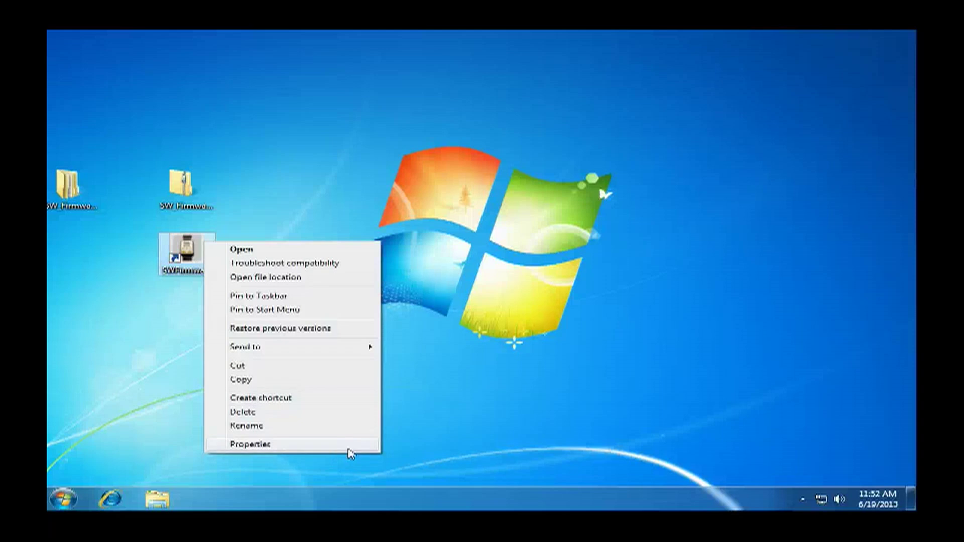
{"action": "left_click", "coordinate": [249, 443]}
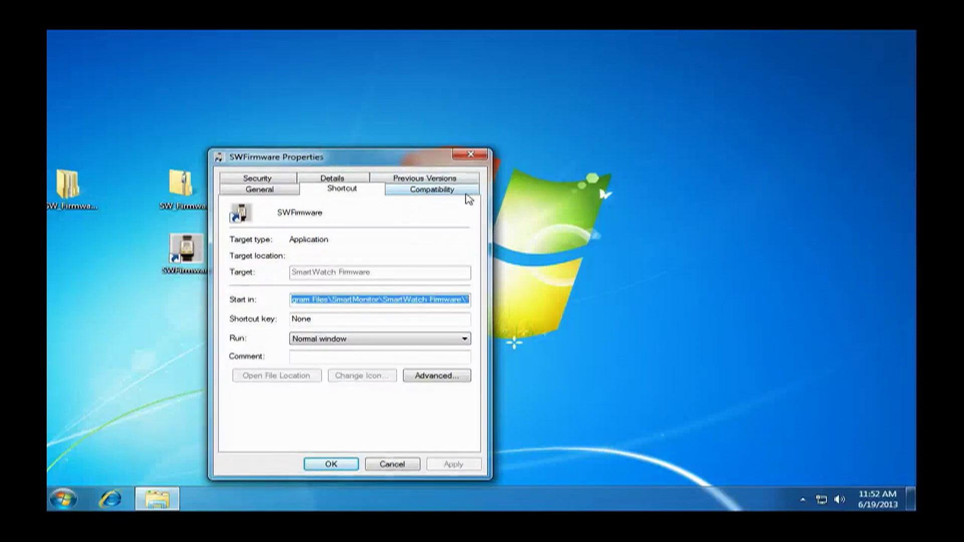
{"action": "mouse_move", "coordinate": [412, 199]}
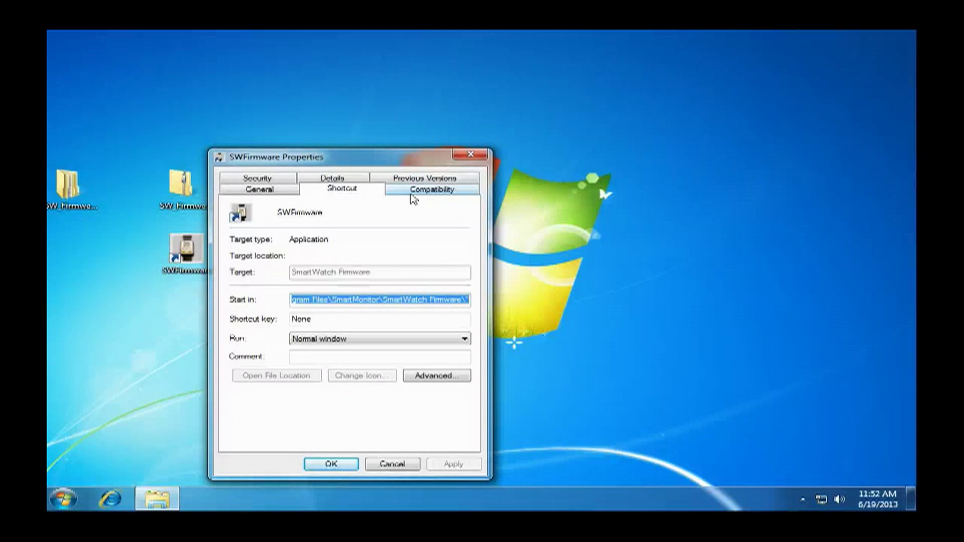
{"action": "left_click", "coordinate": [431, 189]}
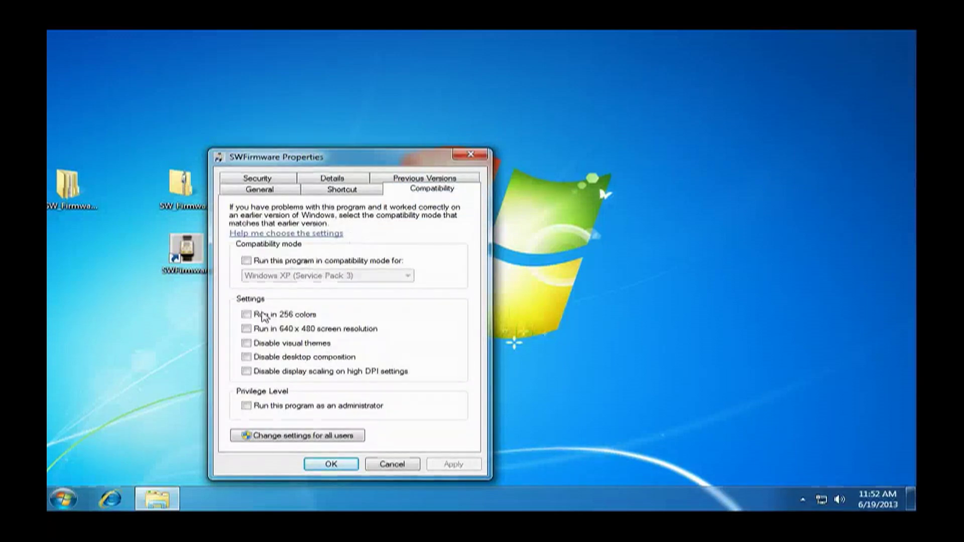
{"action": "left_click", "coordinate": [246, 404]}
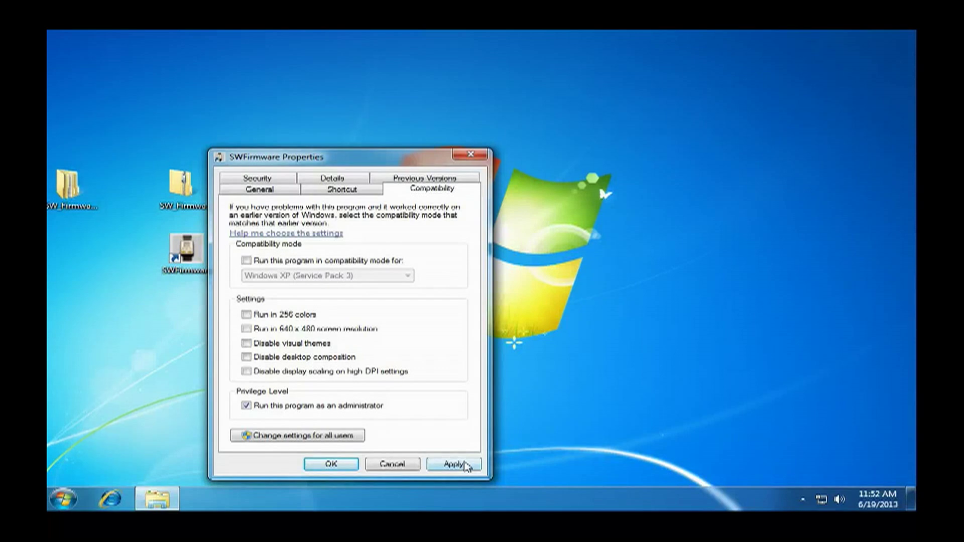
{"action": "left_click", "coordinate": [455, 463]}
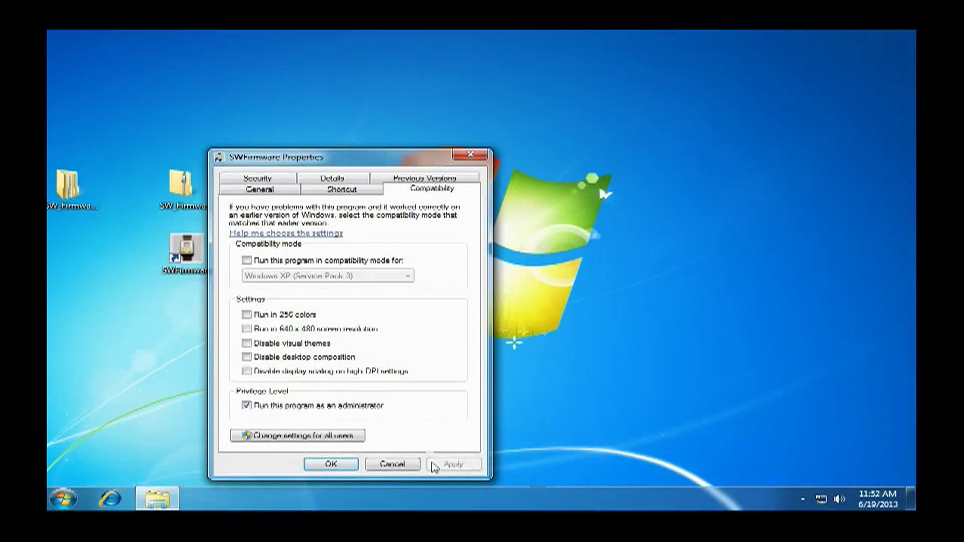
{"action": "left_click", "coordinate": [330, 463]}
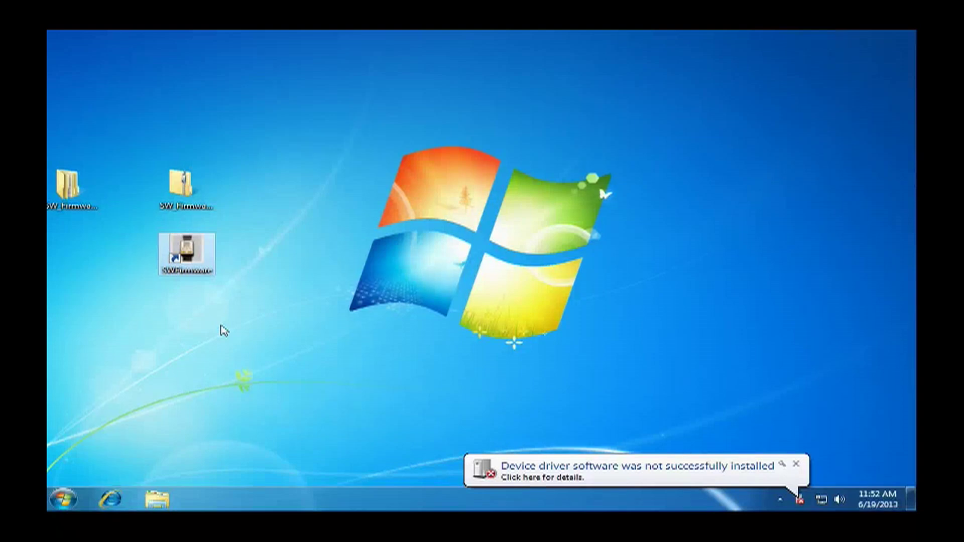
{"action": "mouse_move", "coordinate": [408, 345]}
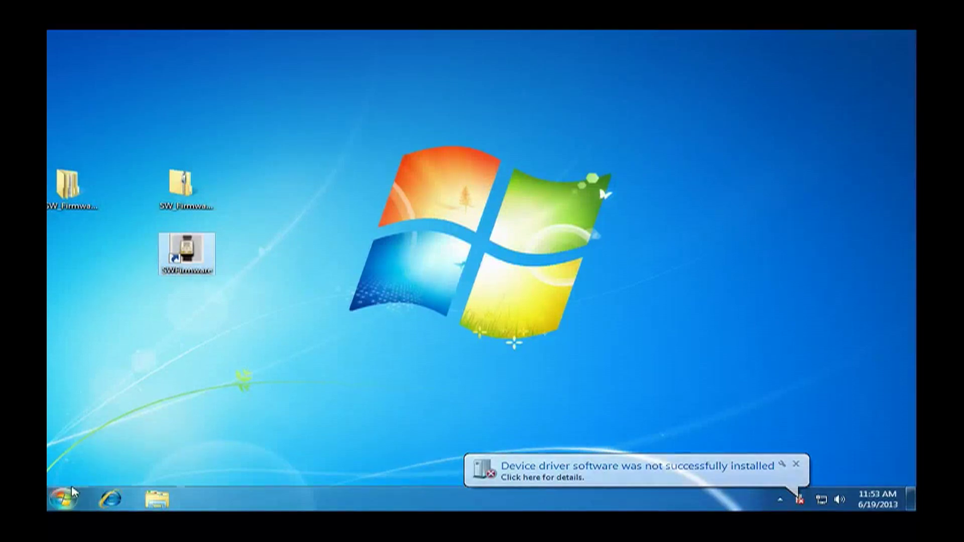
Step: Open Computer Management via Manage on Computer in the Start menu
{"action": "left_click", "coordinate": [70, 498]}
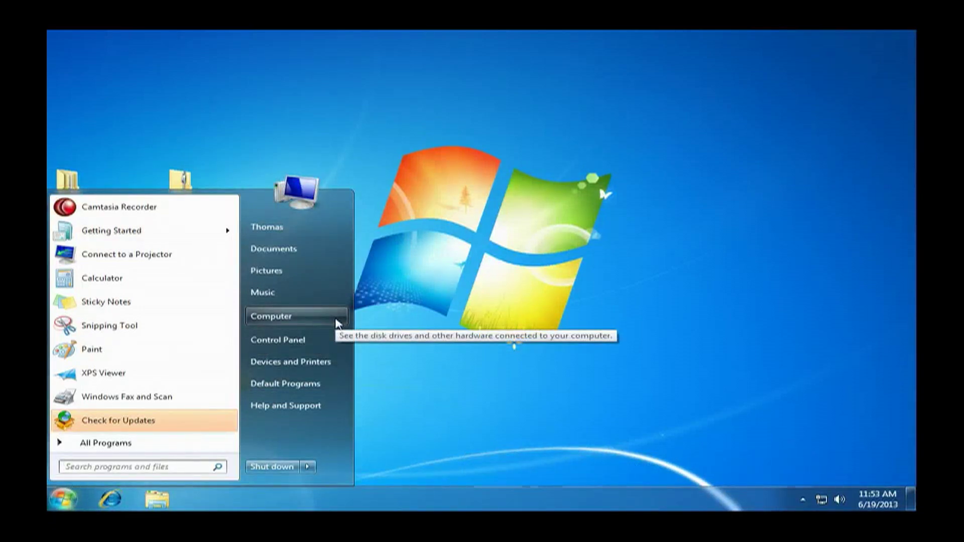
{"action": "right_click", "coordinate": [271, 316]}
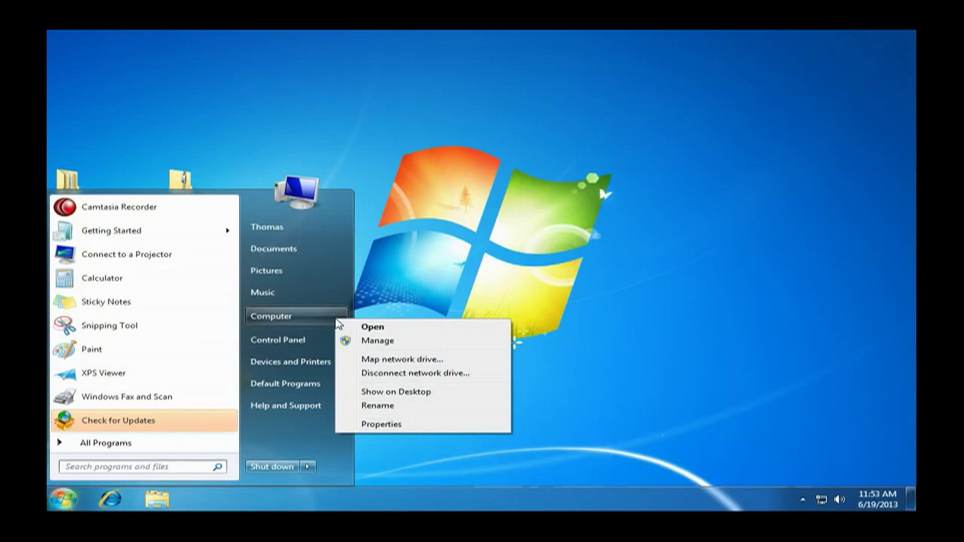
{"action": "mouse_move", "coordinate": [411, 341]}
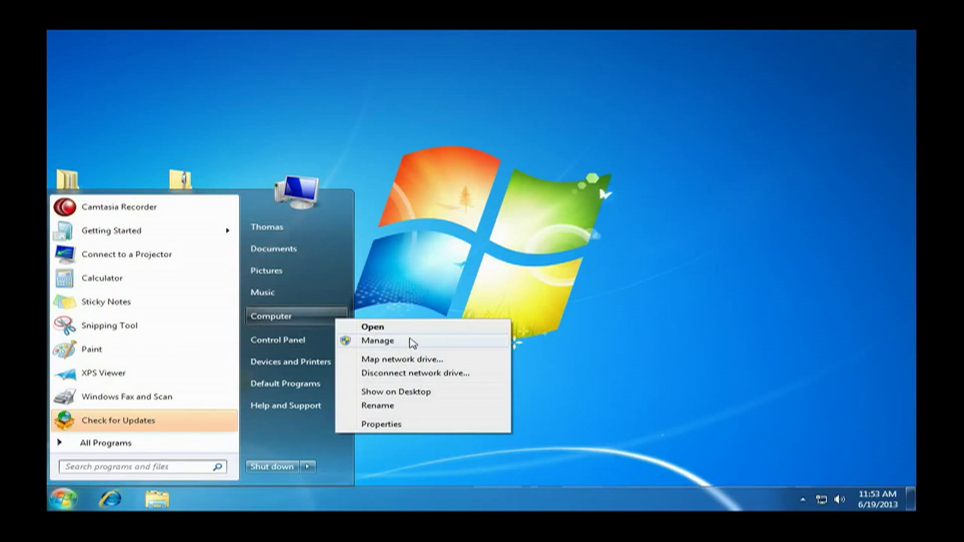
{"action": "left_click", "coordinate": [411, 342]}
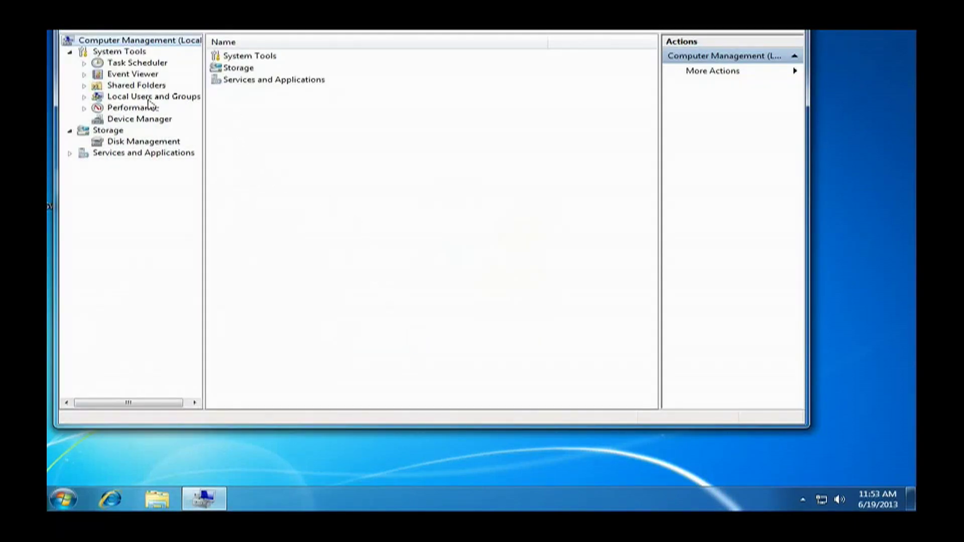
Step: In Device Manager, expand Other devices and select the MSP430 Application UART entry
{"action": "left_click", "coordinate": [139, 119]}
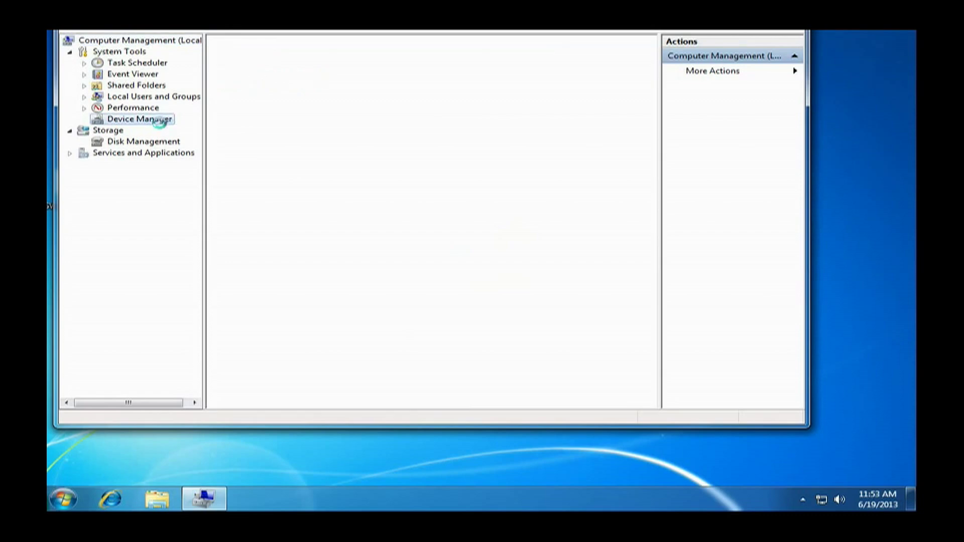
{"action": "left_click", "coordinate": [139, 119]}
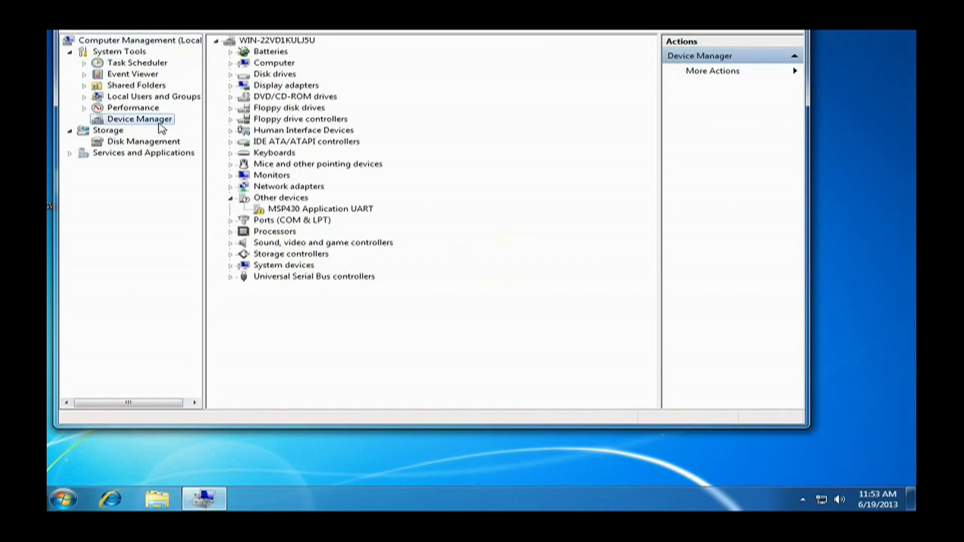
{"action": "mouse_move", "coordinate": [305, 86]}
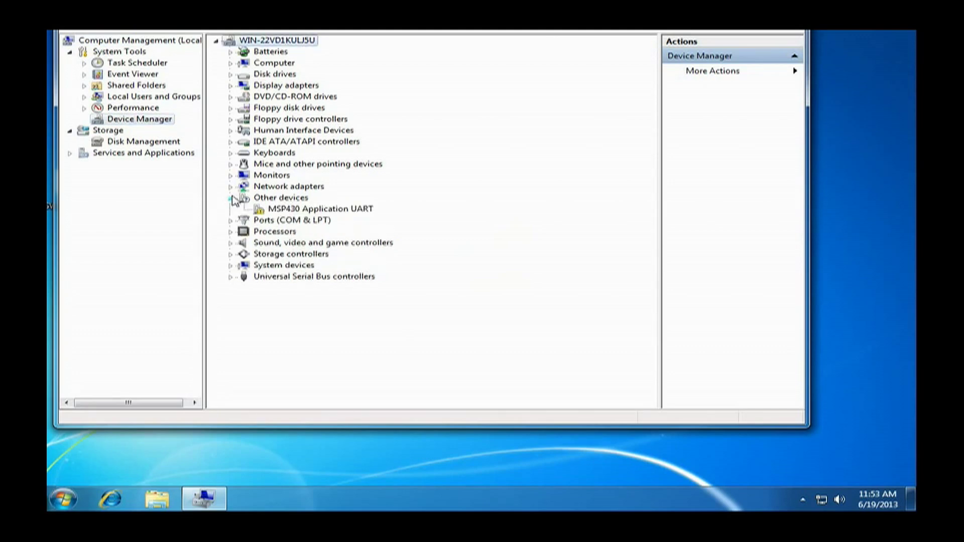
{"action": "left_click", "coordinate": [281, 198]}
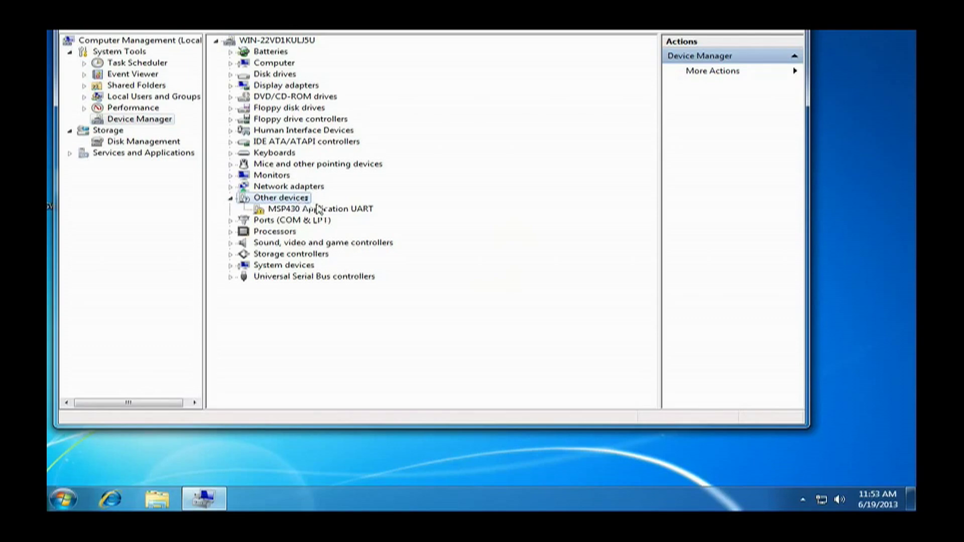
{"action": "left_click", "coordinate": [318, 209]}
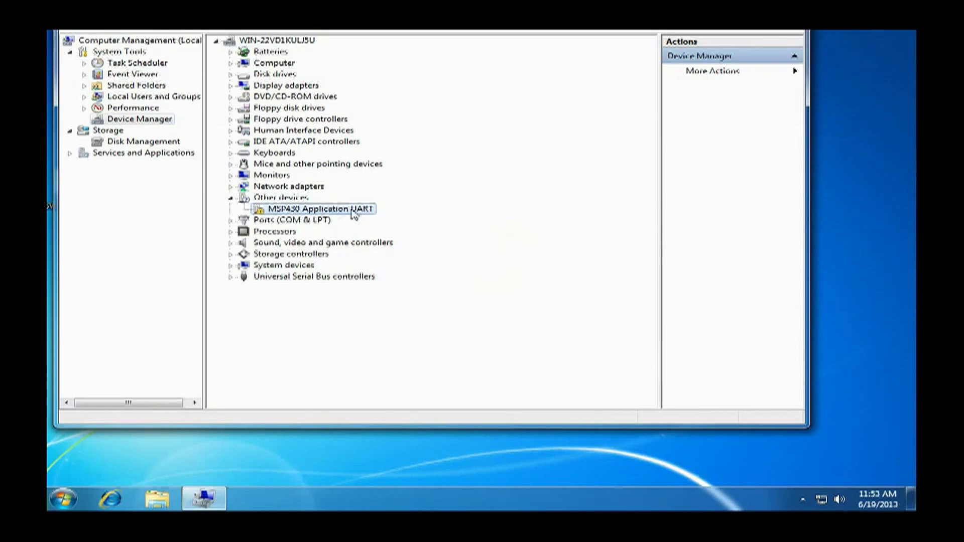
{"action": "mouse_move", "coordinate": [383, 215]}
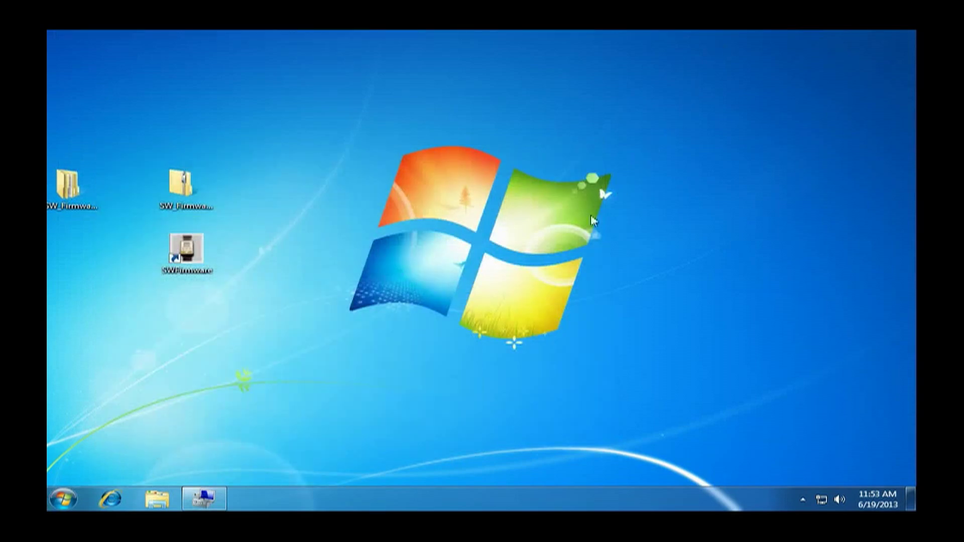
{"action": "mouse_move", "coordinate": [322, 265]}
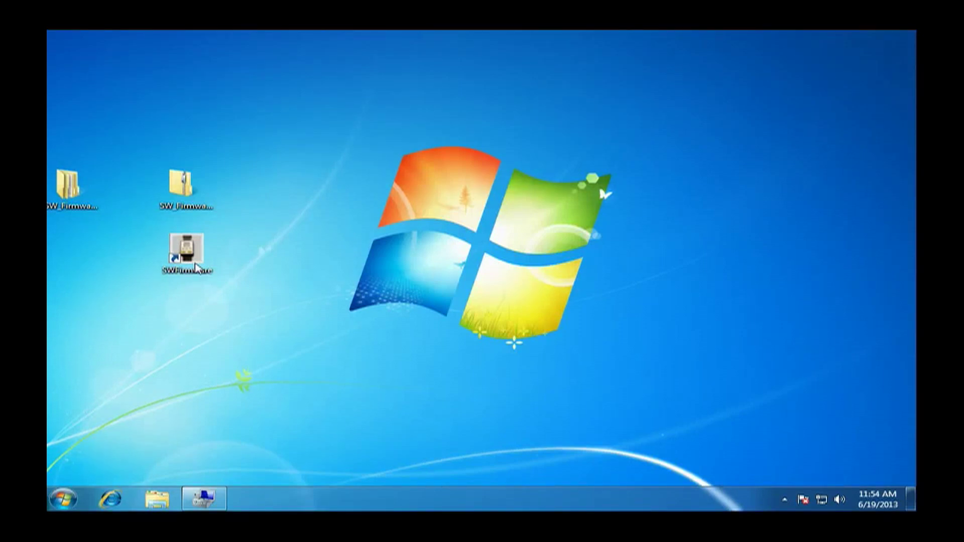
Step: Start the SmartWatch Firmware Upgrader and browse for a firmware file
{"action": "double_click", "coordinate": [186, 252]}
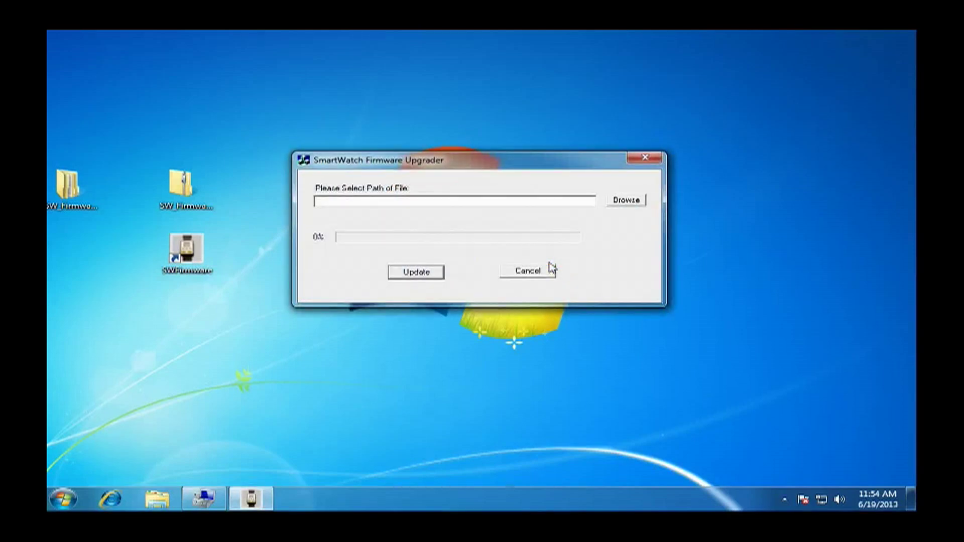
{"action": "mouse_move", "coordinate": [542, 189]}
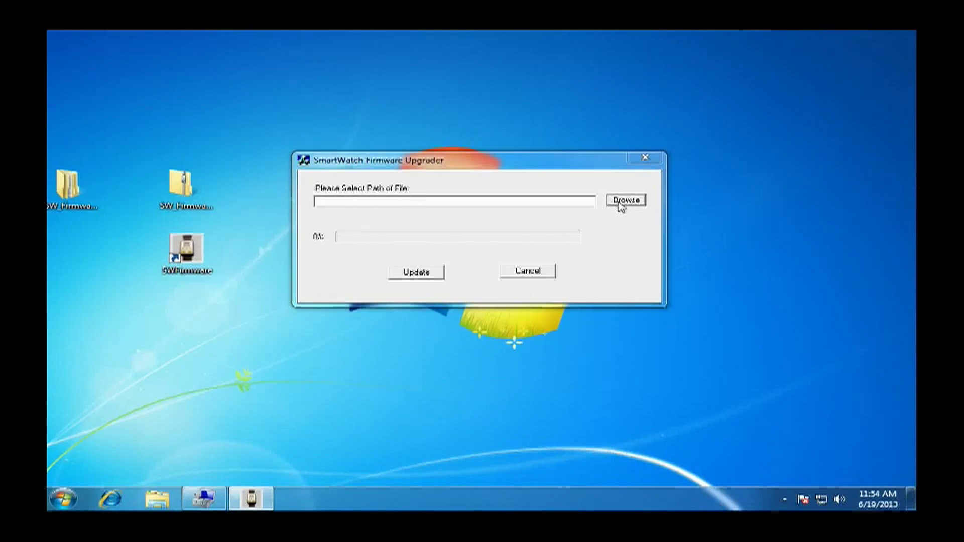
{"action": "left_click", "coordinate": [625, 200]}
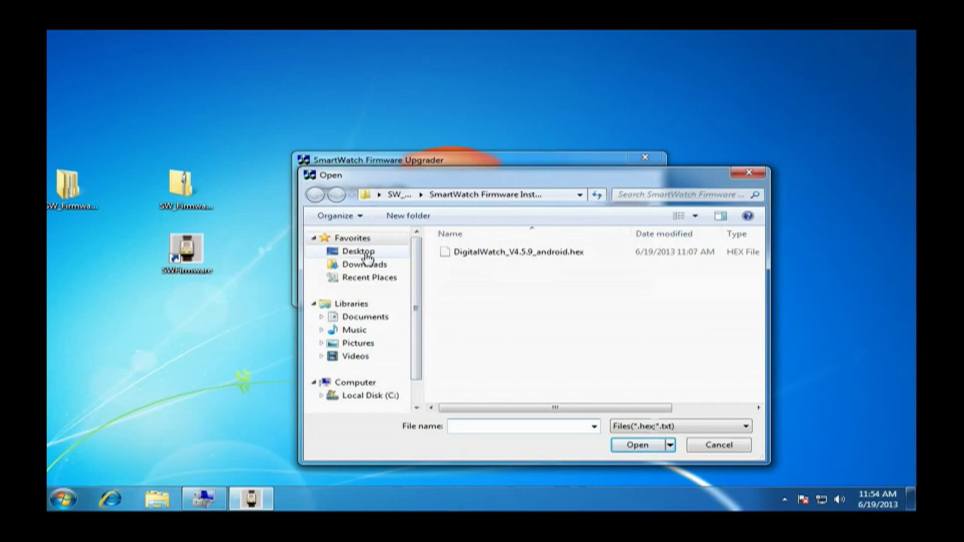
Step: Choose DigitalWatch_V4.5.9_android.hex from Desktop > SW_Firmware_Upgrade > SmartWatch Firmware Installer as the firmware file
{"action": "left_click", "coordinate": [358, 251]}
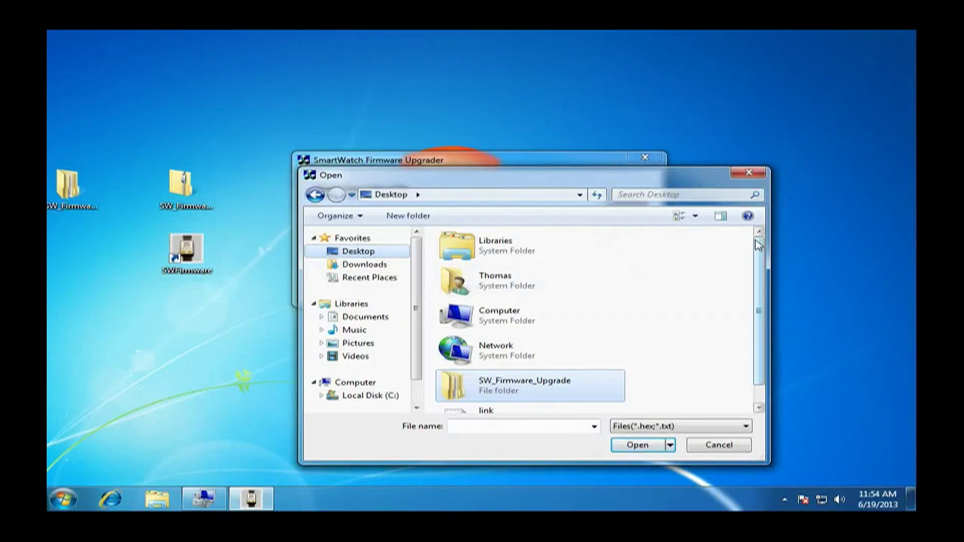
{"action": "scroll", "scroll_direction": "down", "scroll_amount": 3}
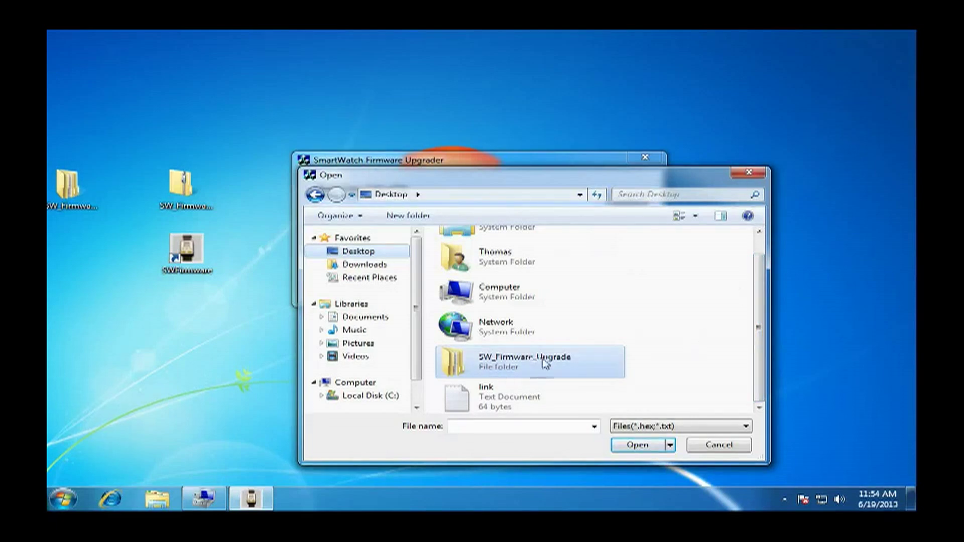
{"action": "mouse_move", "coordinate": [547, 360]}
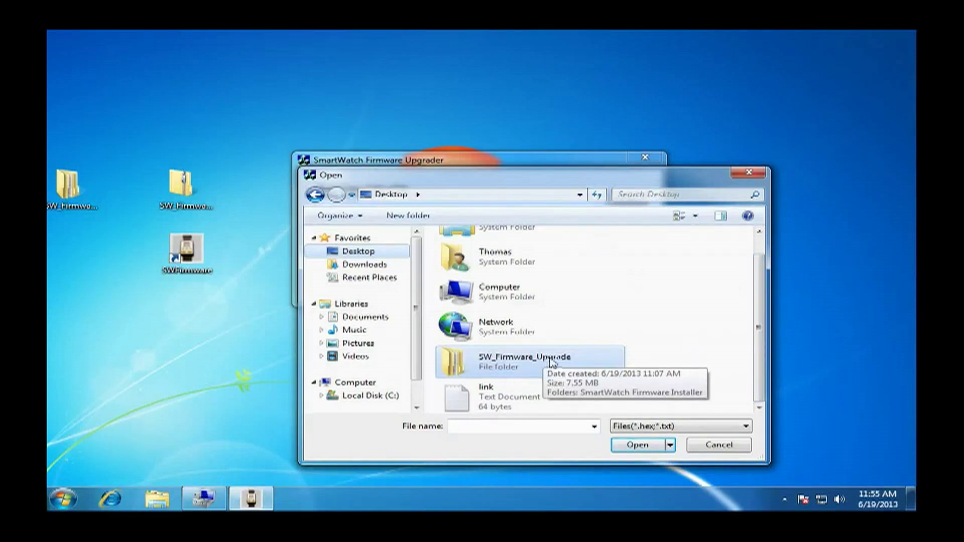
{"action": "double_click", "coordinate": [519, 362]}
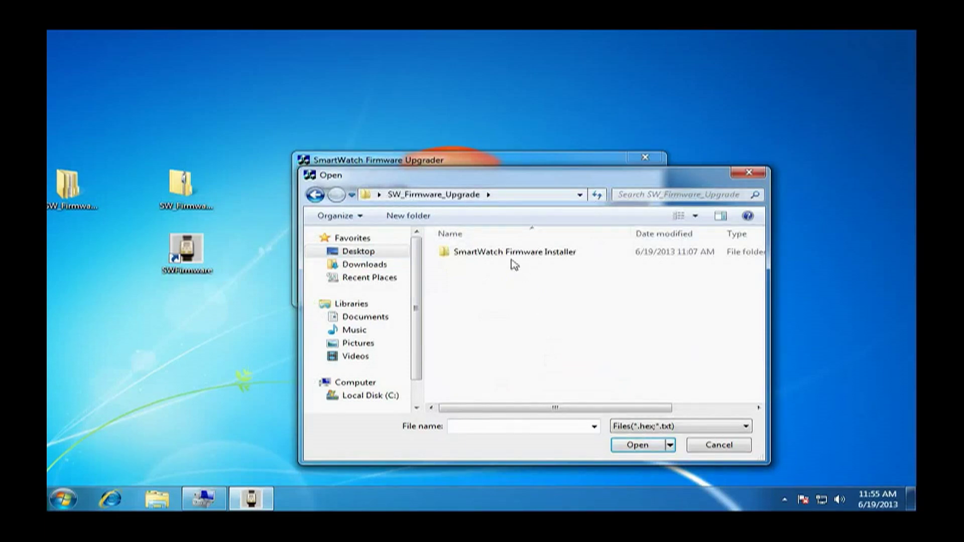
{"action": "left_click", "coordinate": [522, 251]}
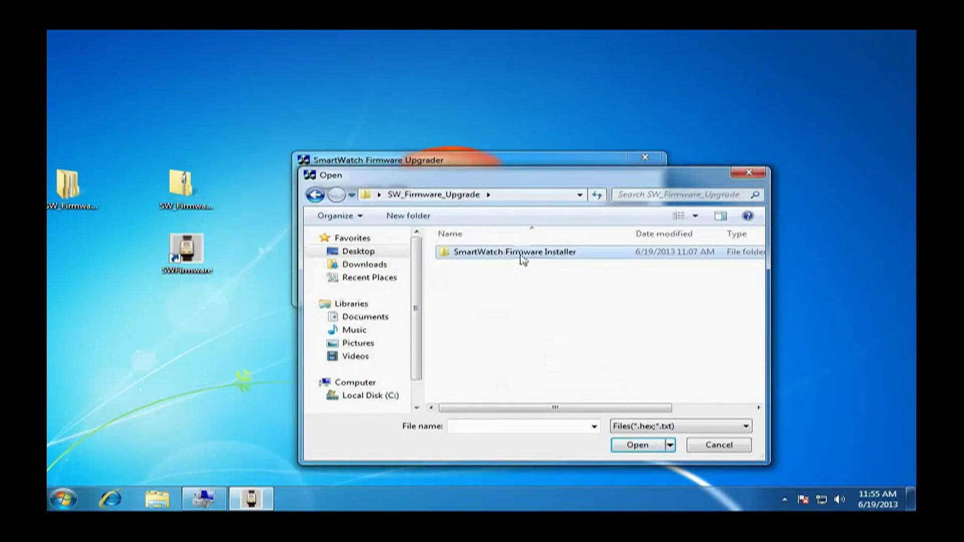
{"action": "mouse_move", "coordinate": [578, 264]}
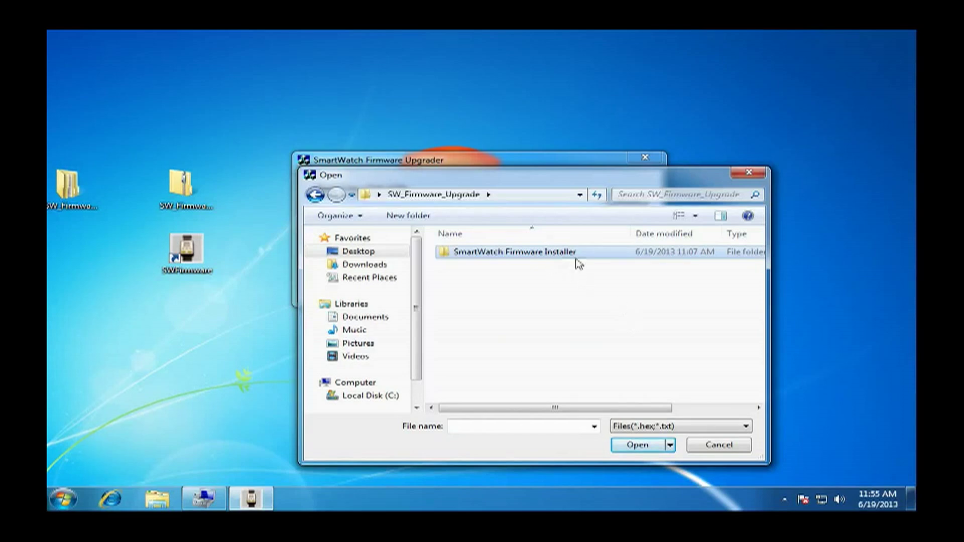
{"action": "mouse_move", "coordinate": [637, 445]}
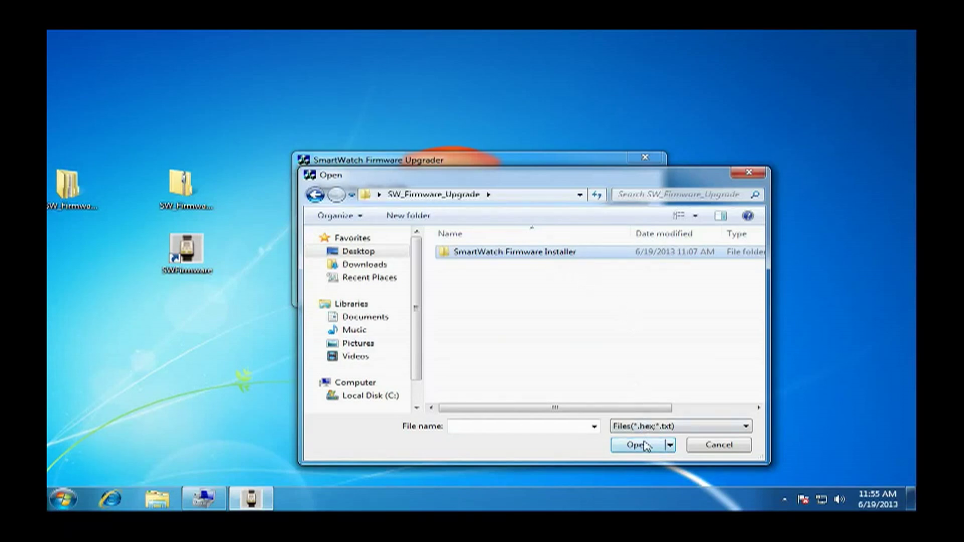
{"action": "double_click", "coordinate": [512, 251]}
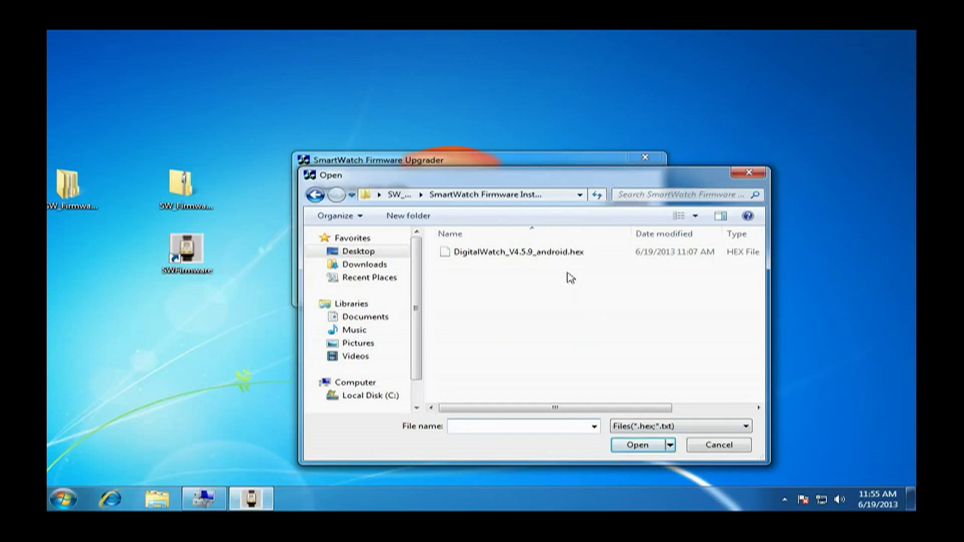
{"action": "left_click", "coordinate": [518, 252]}
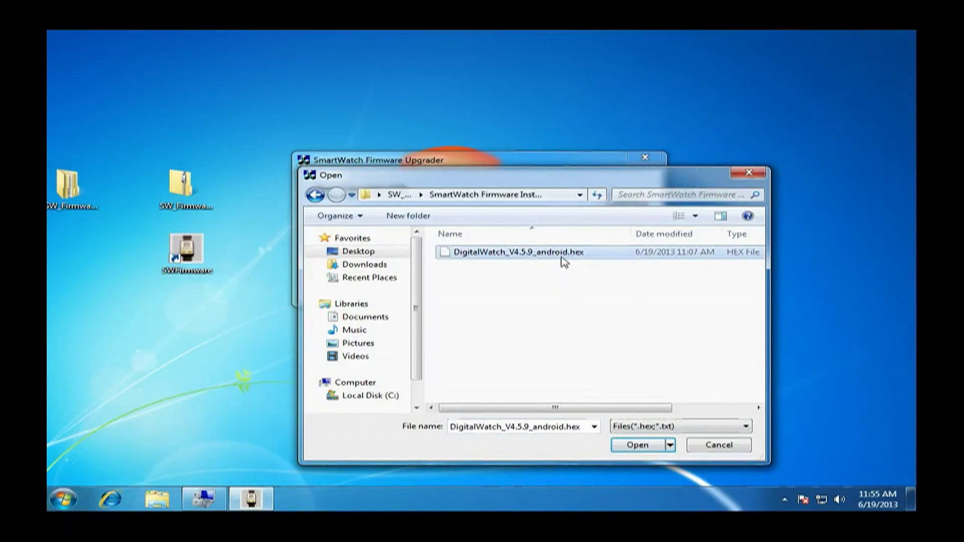
{"action": "mouse_move", "coordinate": [631, 356]}
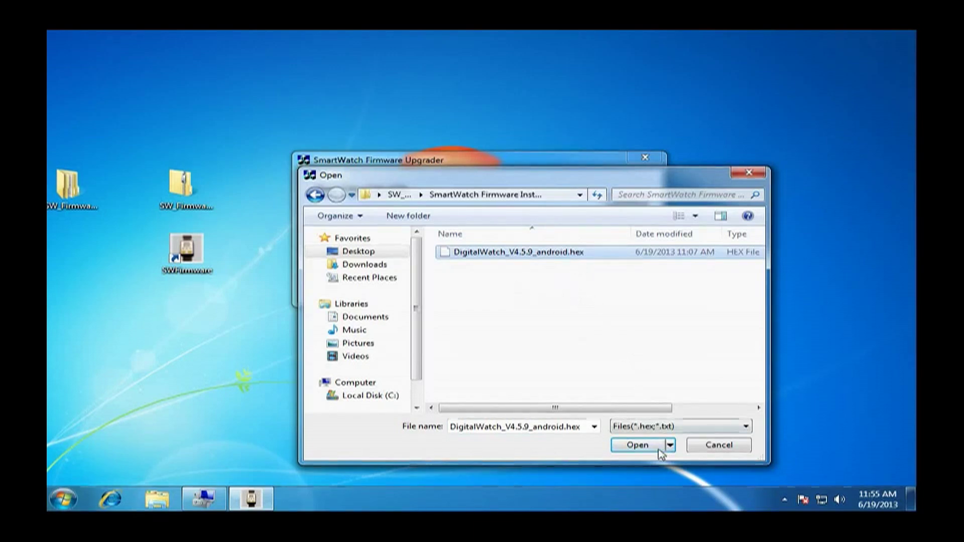
{"action": "left_click", "coordinate": [637, 445]}
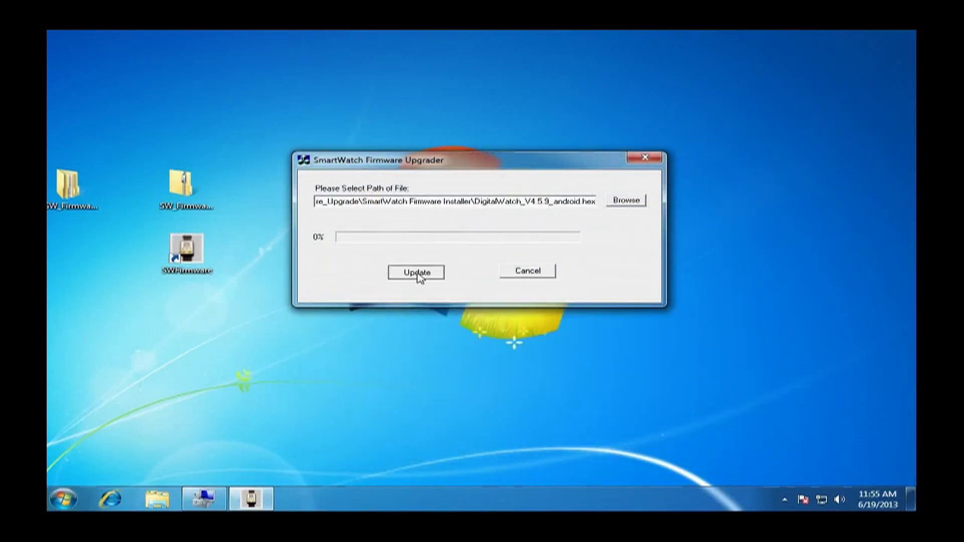
Step: Start the firmware update and confirm the watch is connected to begin flashing
{"action": "left_click", "coordinate": [416, 272]}
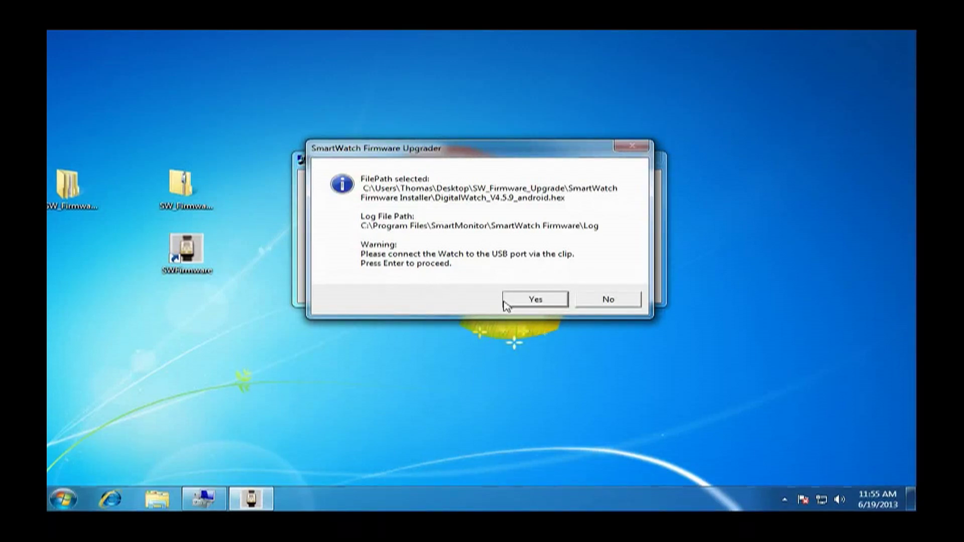
{"action": "left_click", "coordinate": [533, 300]}
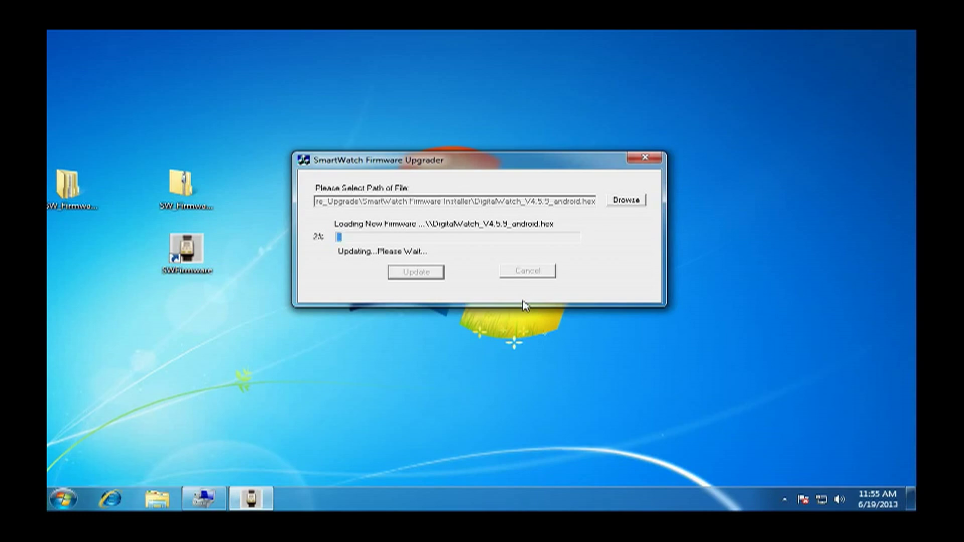
{"action": "mouse_move", "coordinate": [654, 106]}
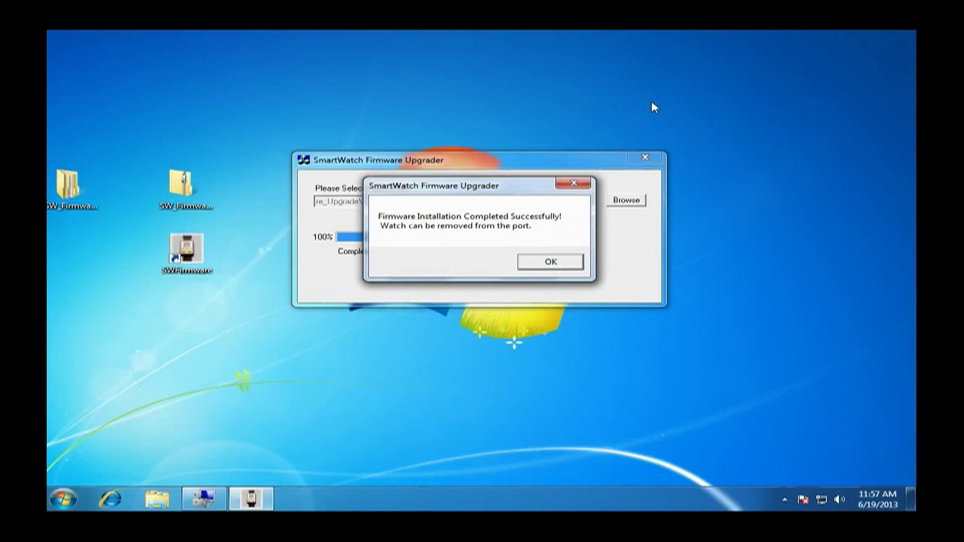
{"action": "mouse_move", "coordinate": [435, 242]}
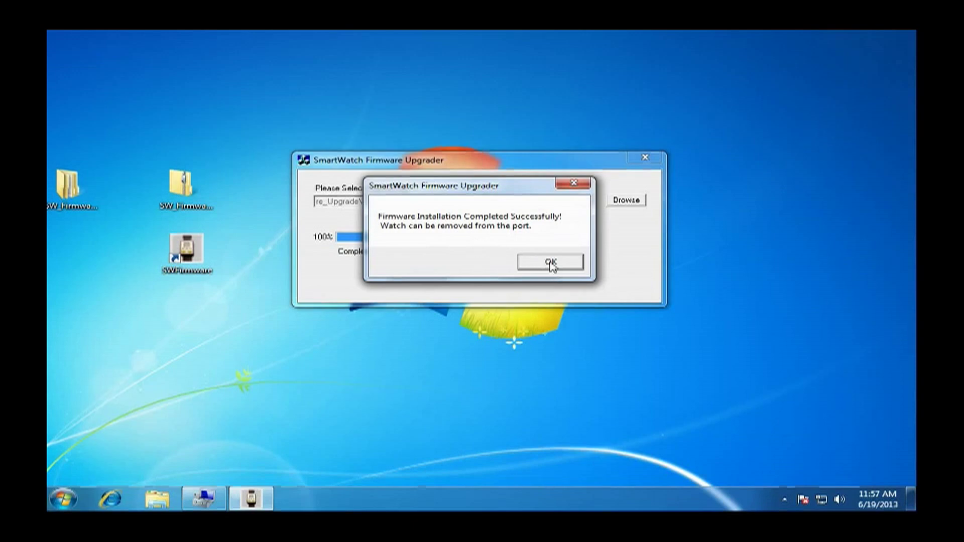
Step: Dismiss the firmware installation success message and close the SmartWatch Firmware Upgrader
{"action": "left_click", "coordinate": [549, 261]}
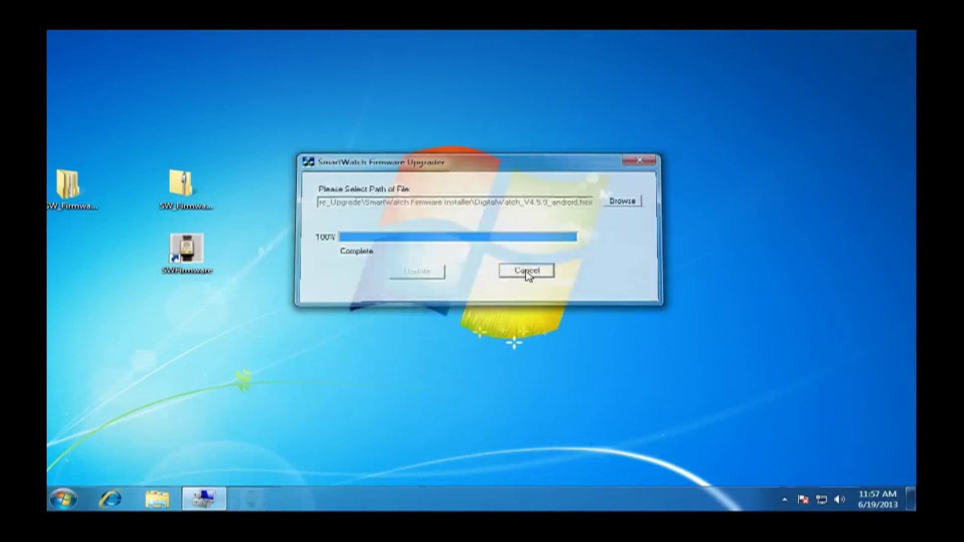
{"action": "left_click", "coordinate": [525, 270]}
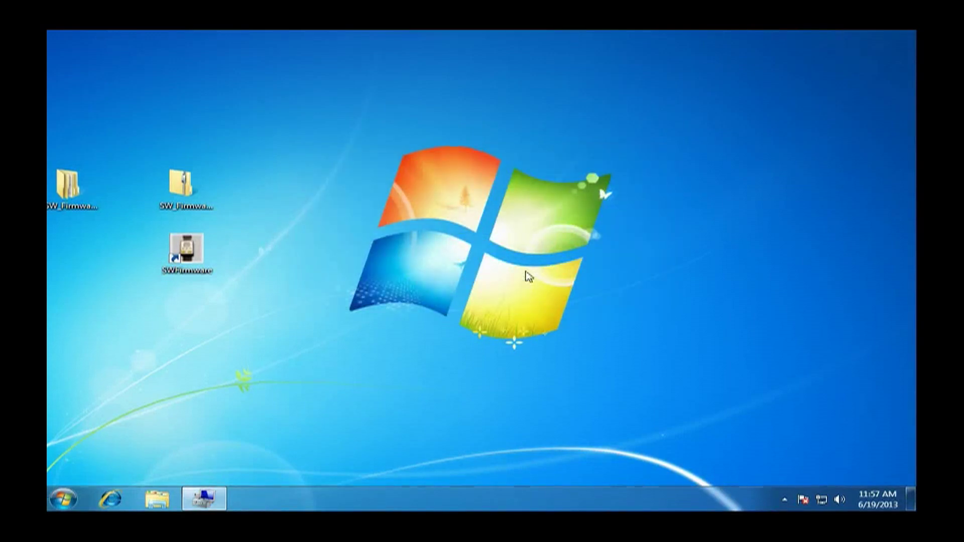